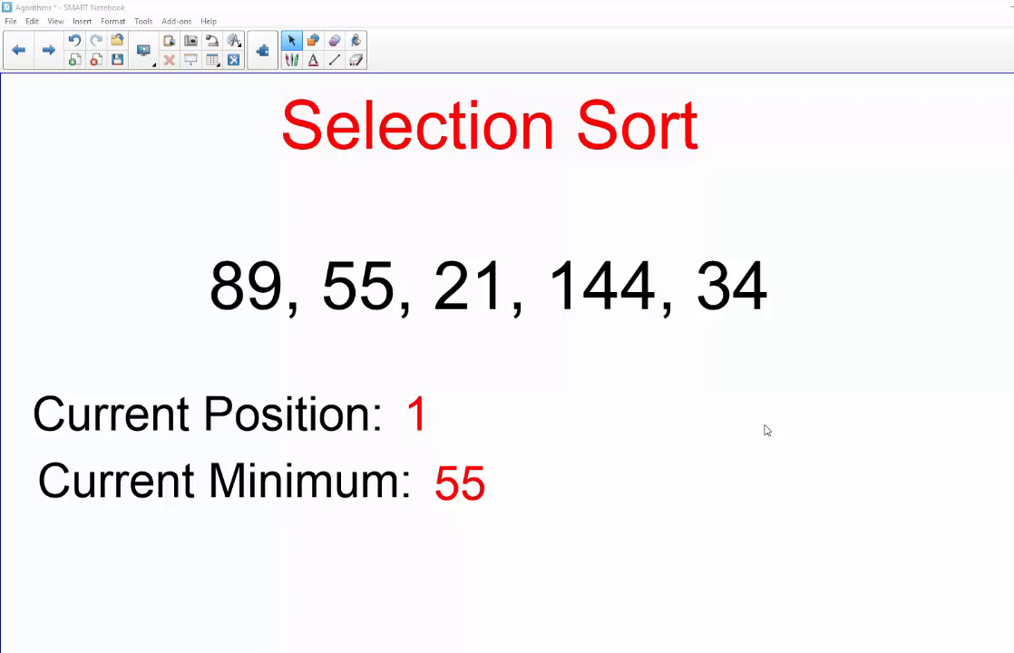
pyautogui.moveTo(254, 236)
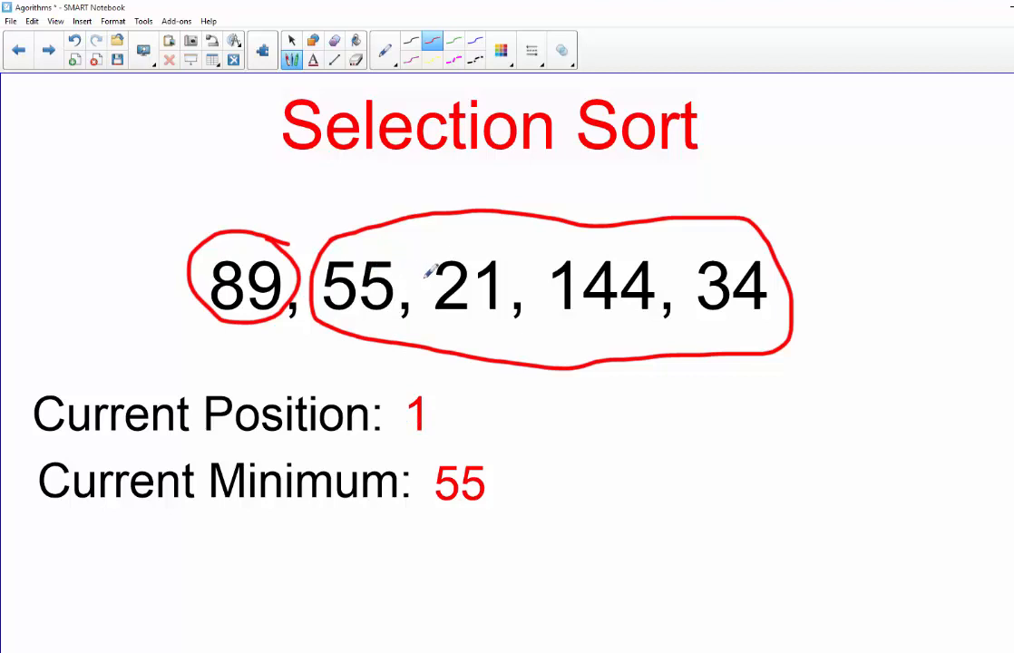
pyautogui.moveTo(689, 221)
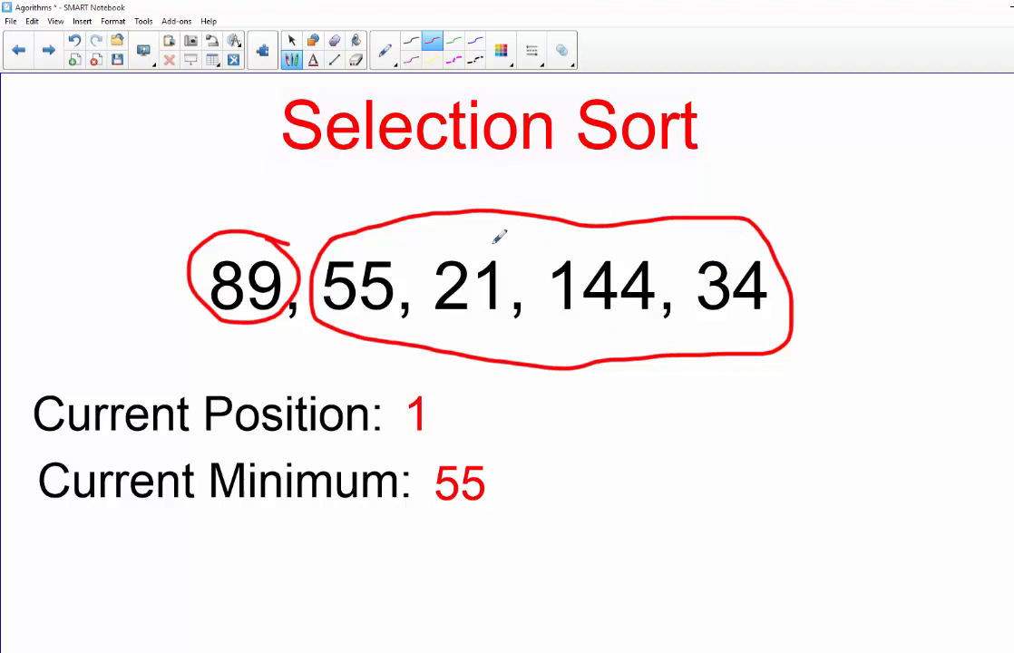
pyautogui.moveTo(258, 209)
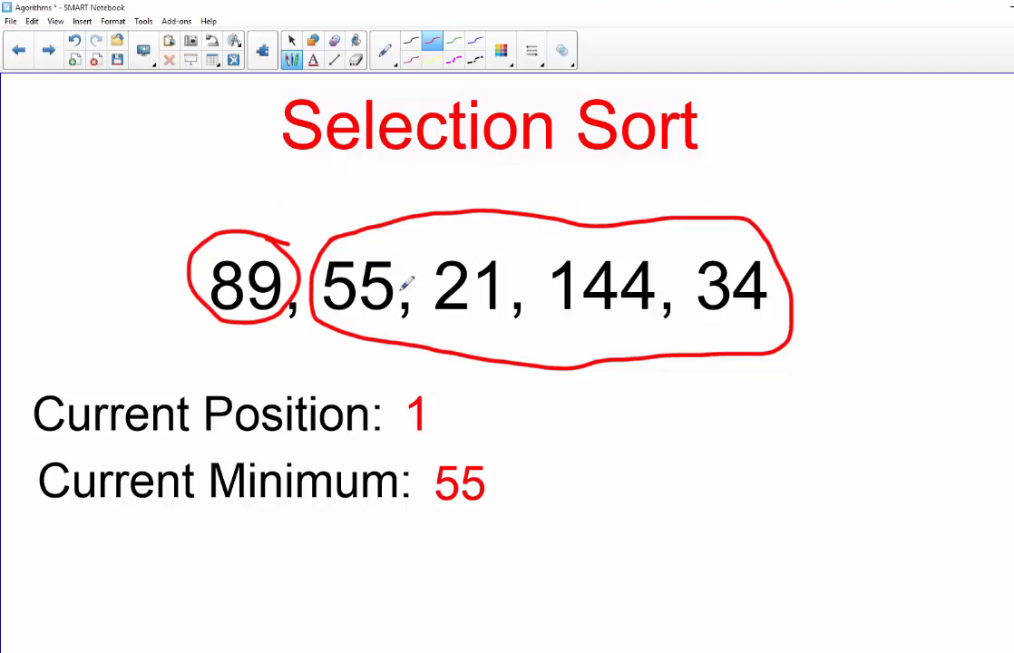
# - Return to the Select tool after circling 89 and the unsorted numbers 55, 21, 144, 34
pyautogui.click(292, 44)
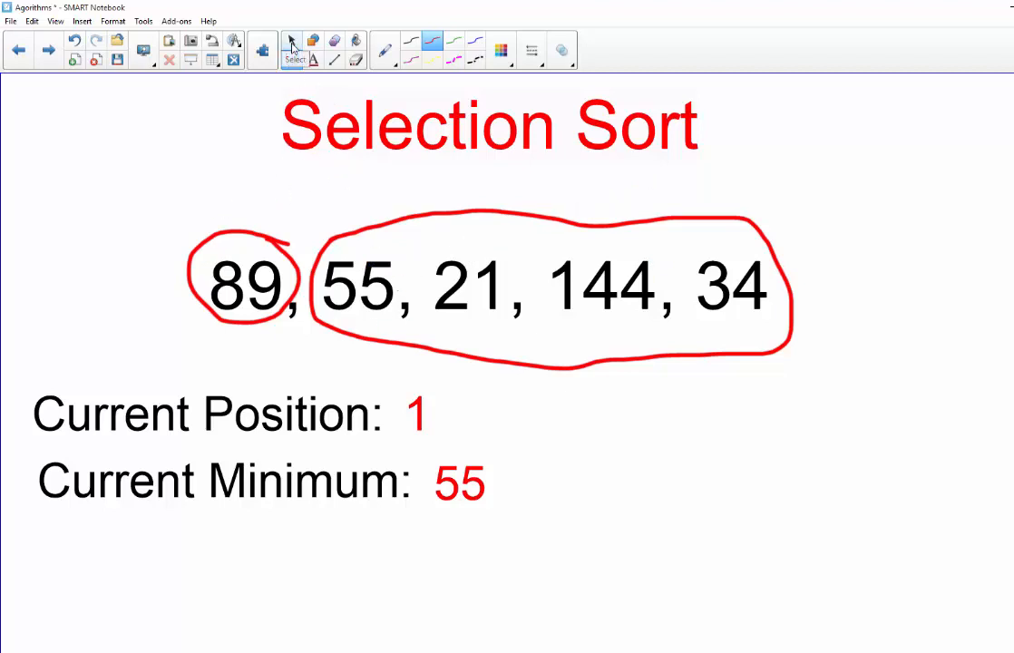
# - Clear the drawn circles and set Current Minimum to 21
pyautogui.click(74, 42)
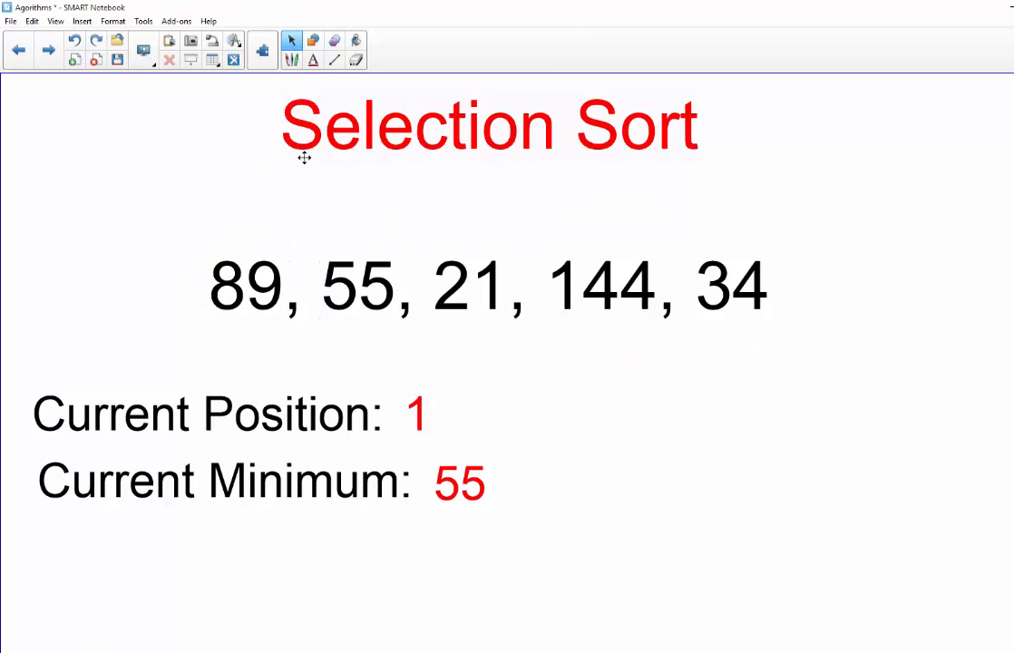
pyautogui.moveTo(408, 404)
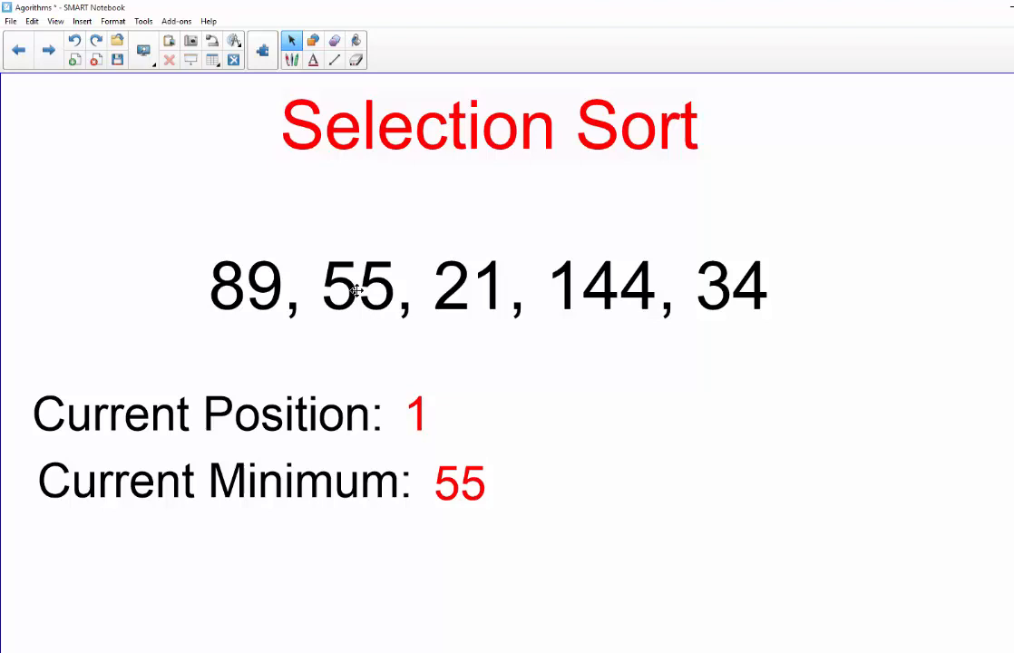
pyautogui.moveTo(352, 290)
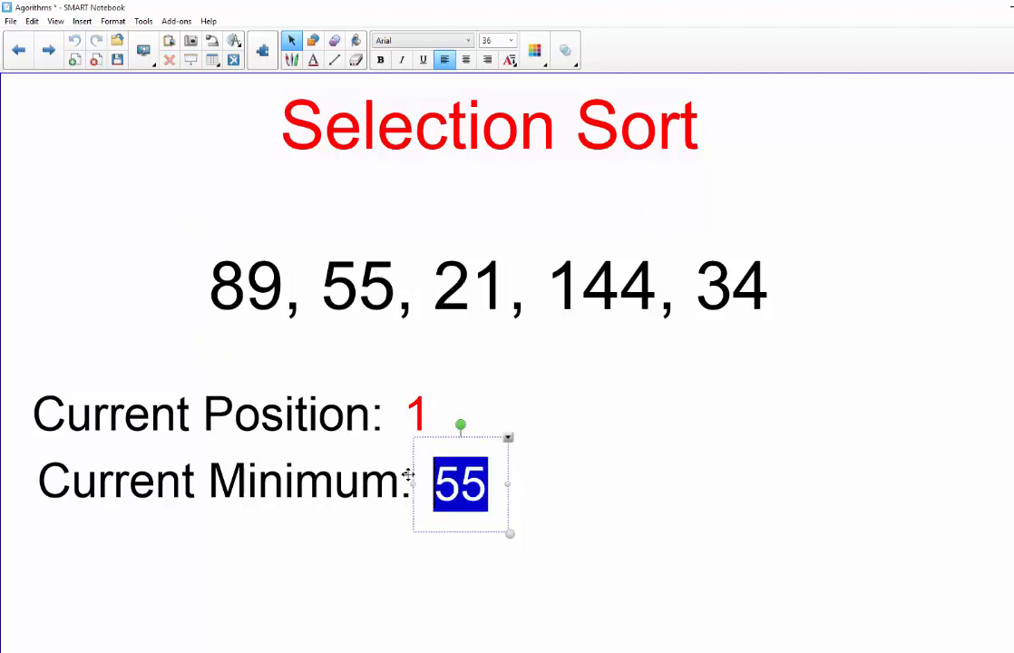
pyautogui.write('21')
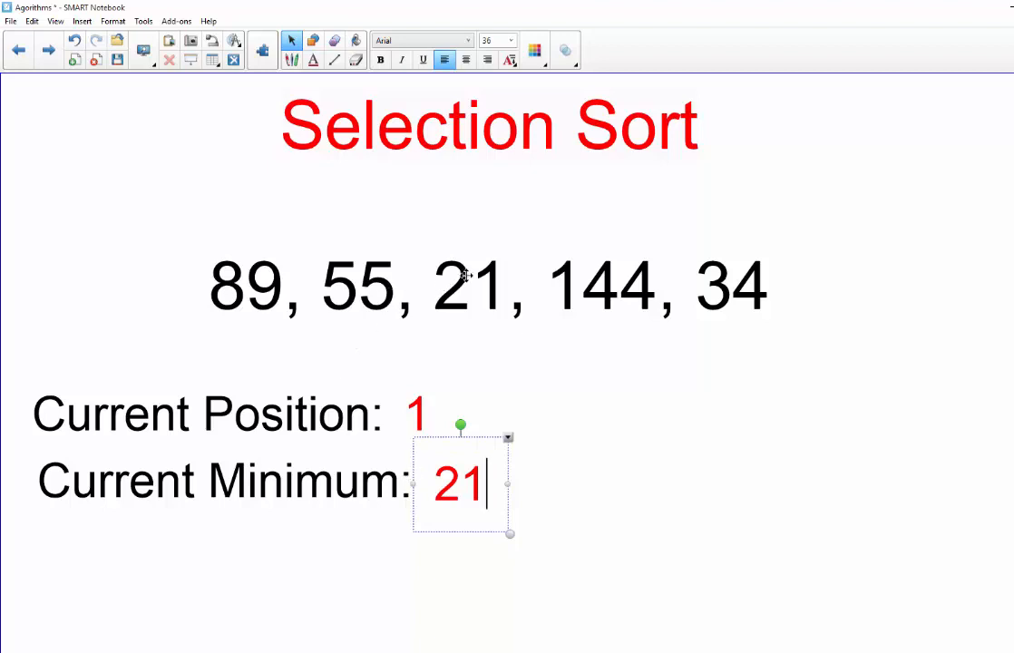
pyautogui.moveTo(581, 264)
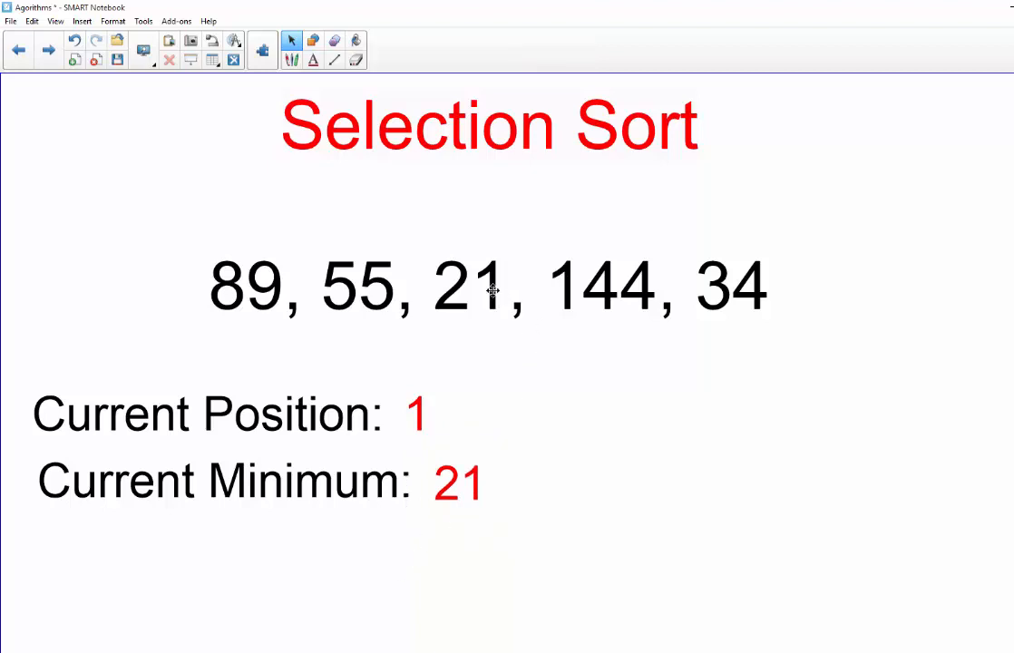
pyautogui.moveTo(721, 304)
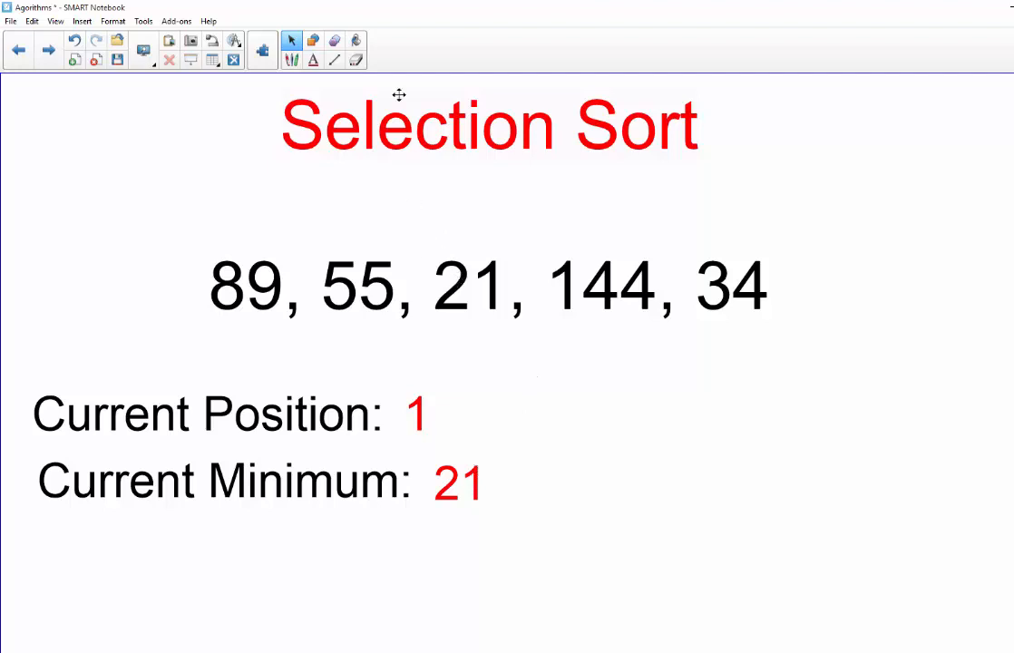
pyautogui.moveTo(334, 60)
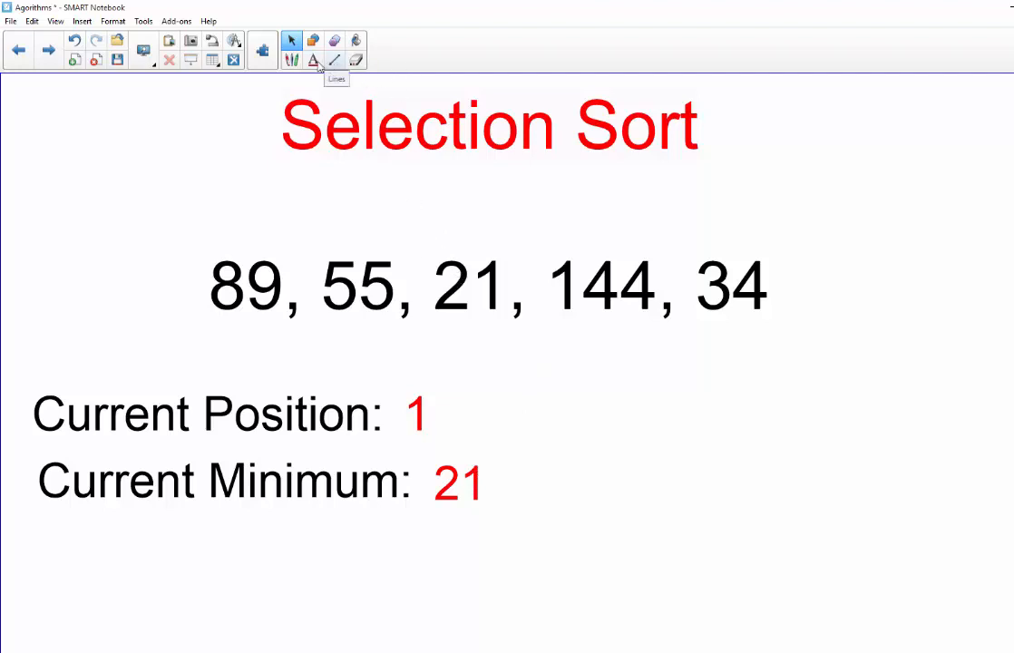
# - Draw an arrow from 21 back to 89, then edit the list to swap 21 and 89
pyautogui.click(292, 60)
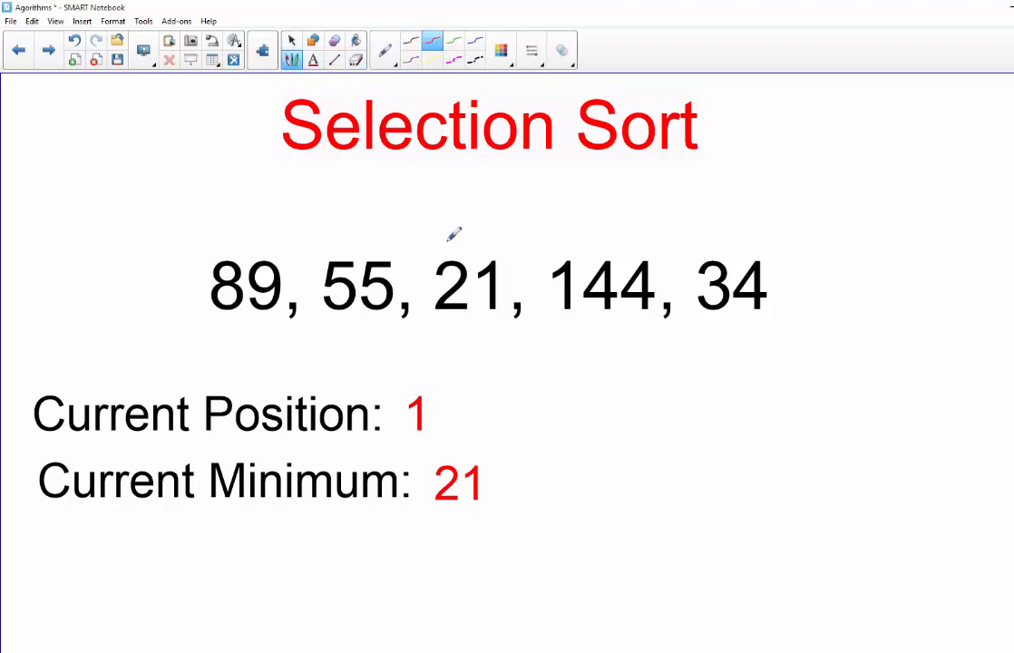
pyautogui.moveTo(454, 233); pyautogui.dragTo(272, 250)
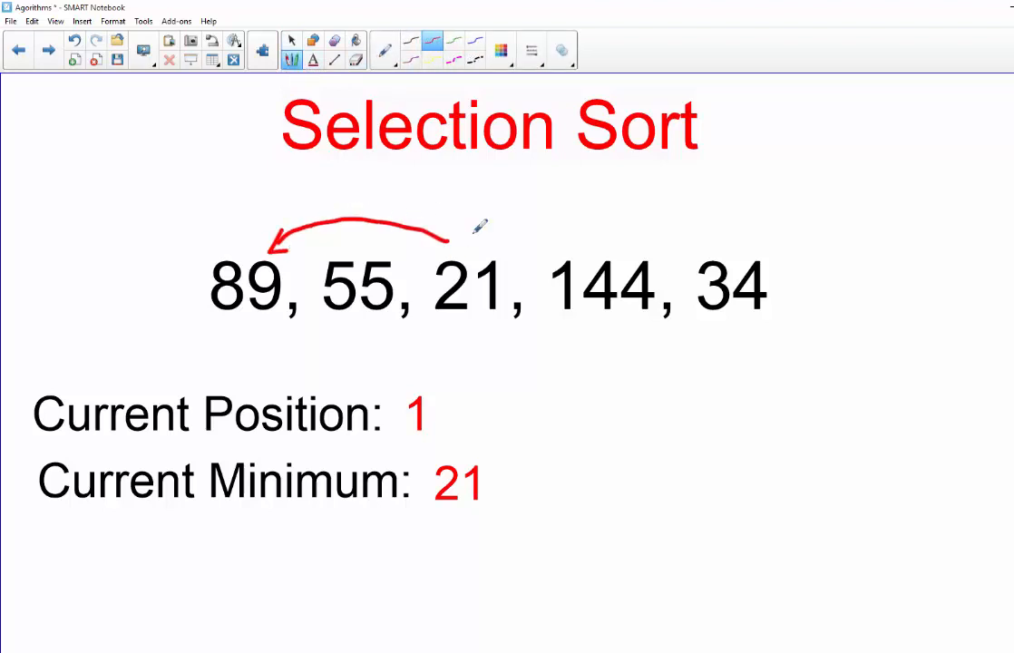
pyautogui.moveTo(471, 236); pyautogui.dragTo(445, 262)
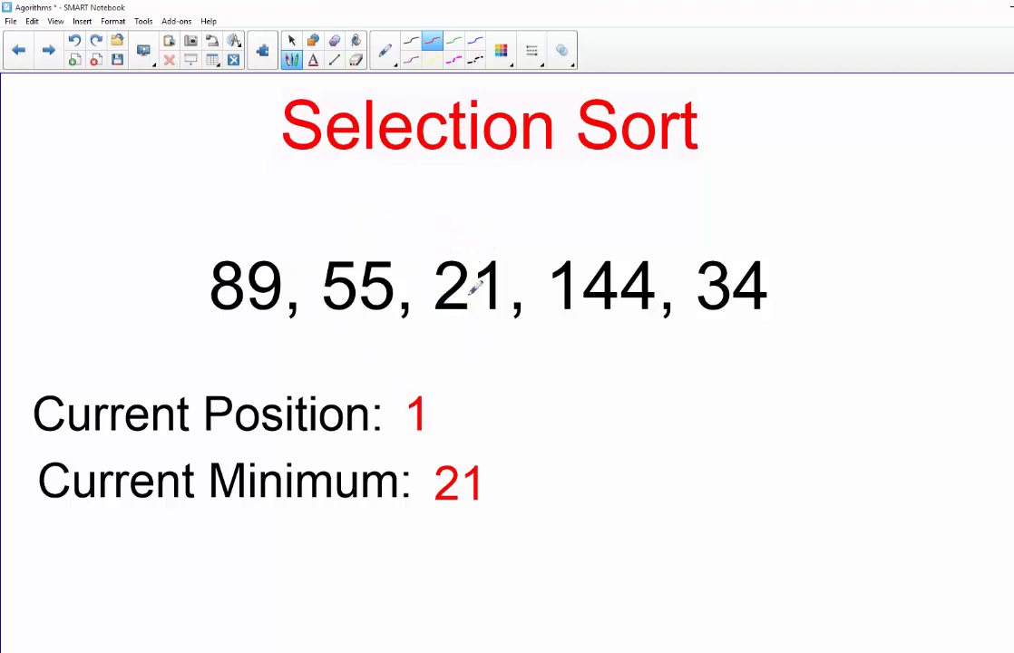
pyautogui.click(292, 40)
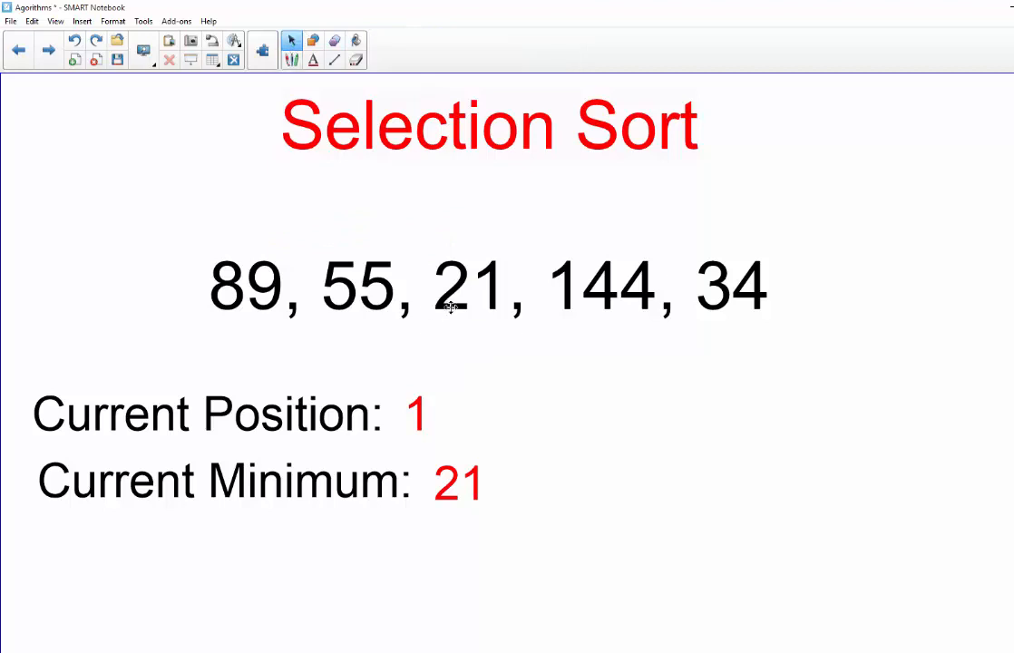
pyautogui.doubleClick(469, 284)
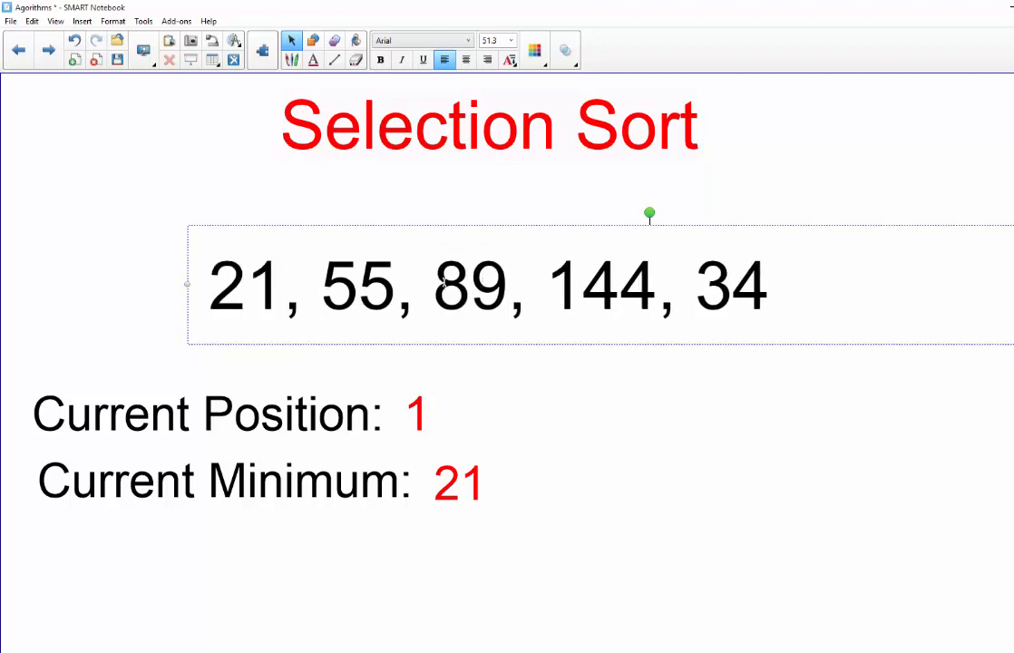
# - Set Current Minimum to 34 and edit the list to swap 55 and 34
pyautogui.click(662, 468)
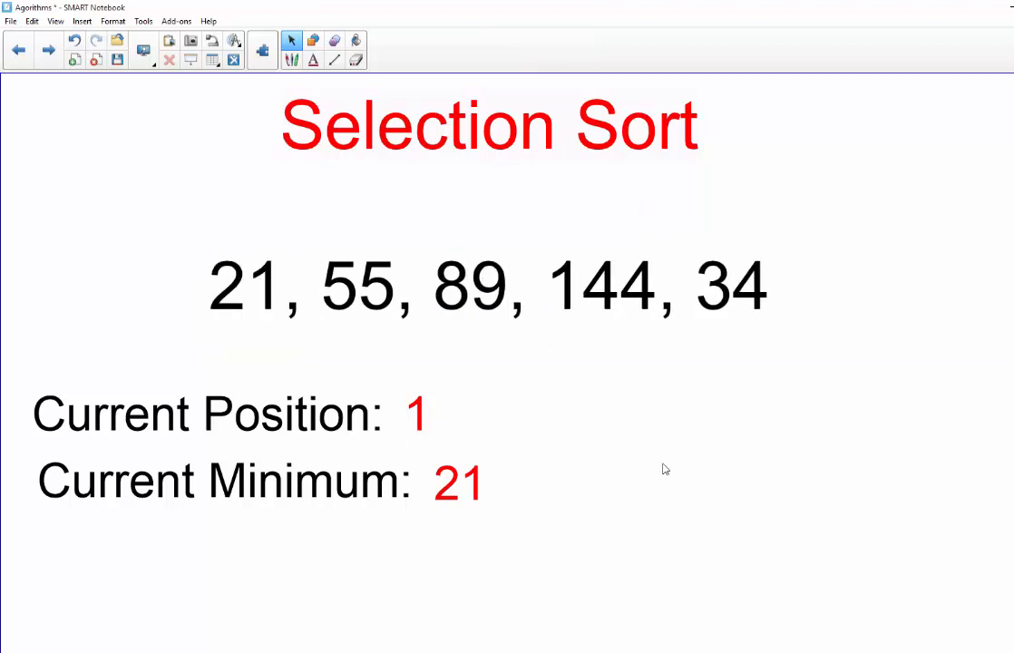
pyautogui.moveTo(390, 291)
pyautogui.write('2')
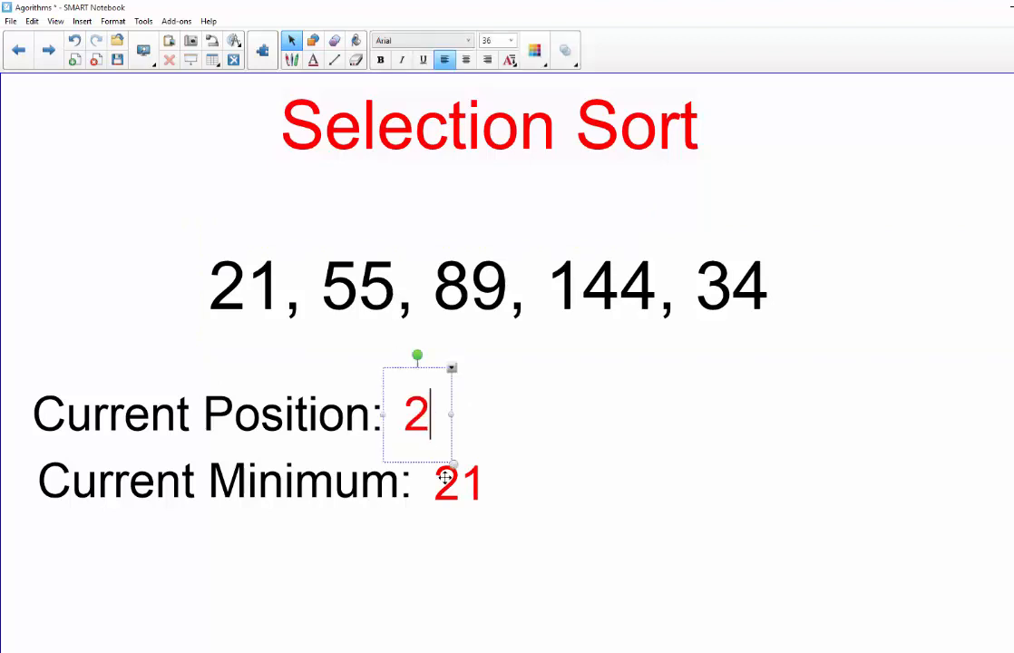
pyautogui.click(461, 480)
pyautogui.write('89')
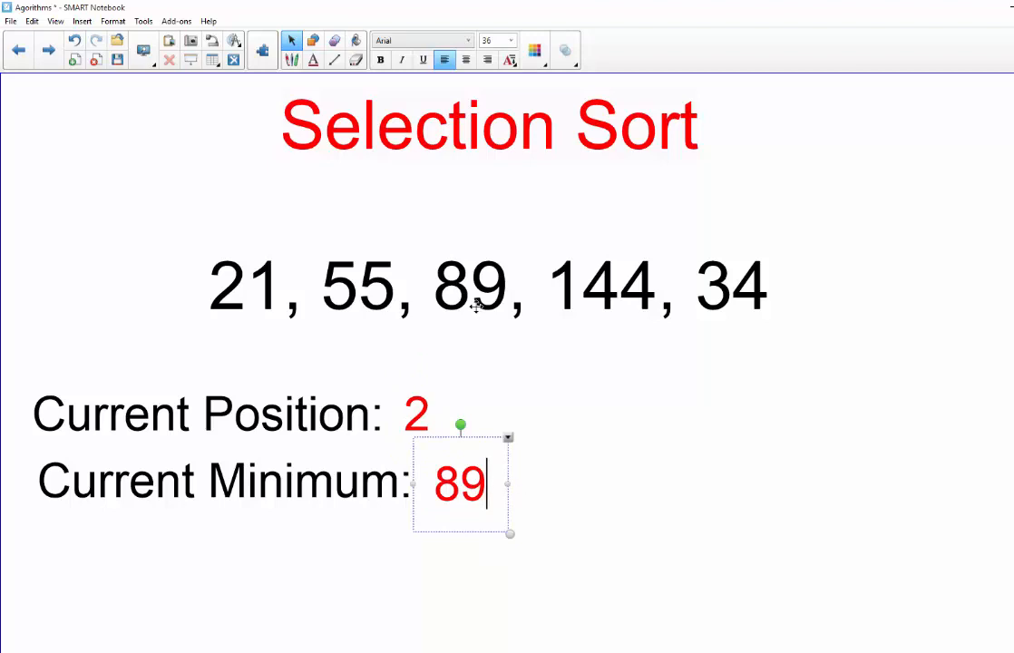
pyautogui.moveTo(370, 272)
pyautogui.write('34')
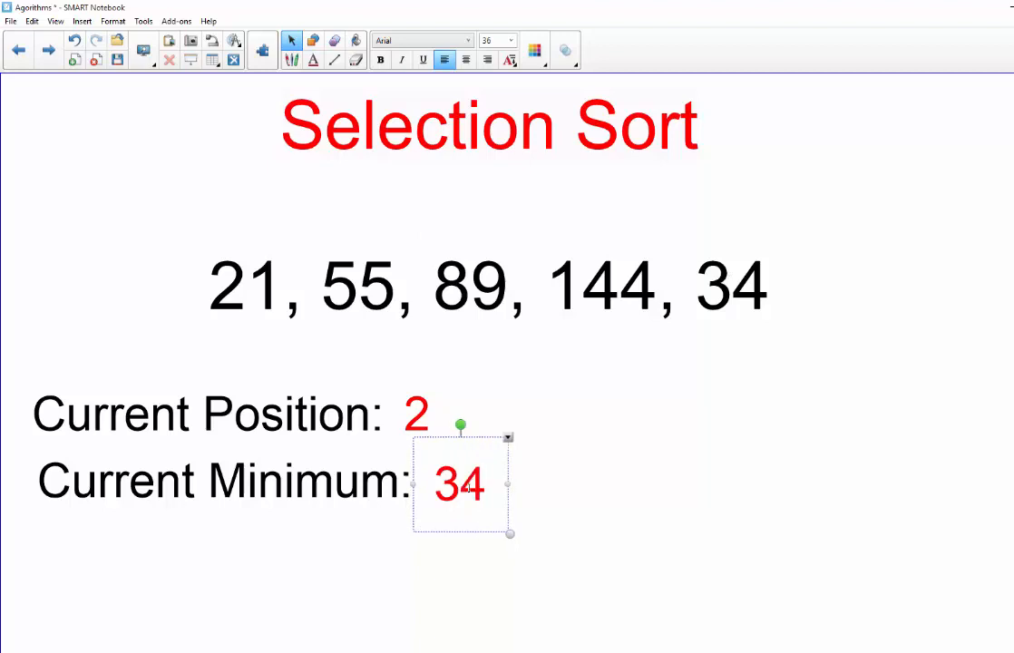
pyautogui.moveTo(762, 269)
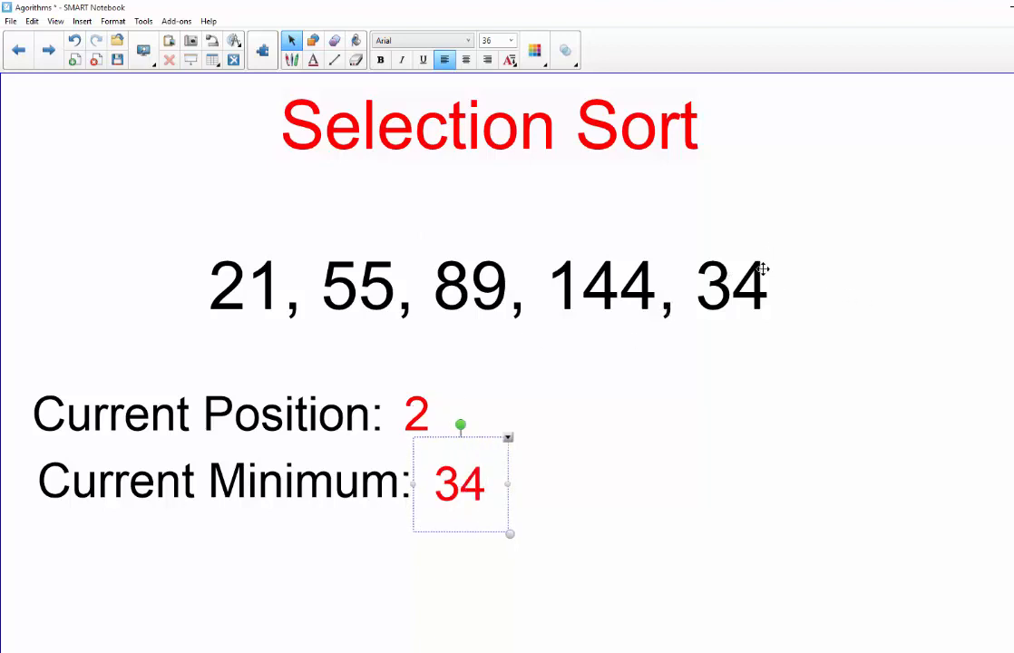
pyautogui.moveTo(388, 270)
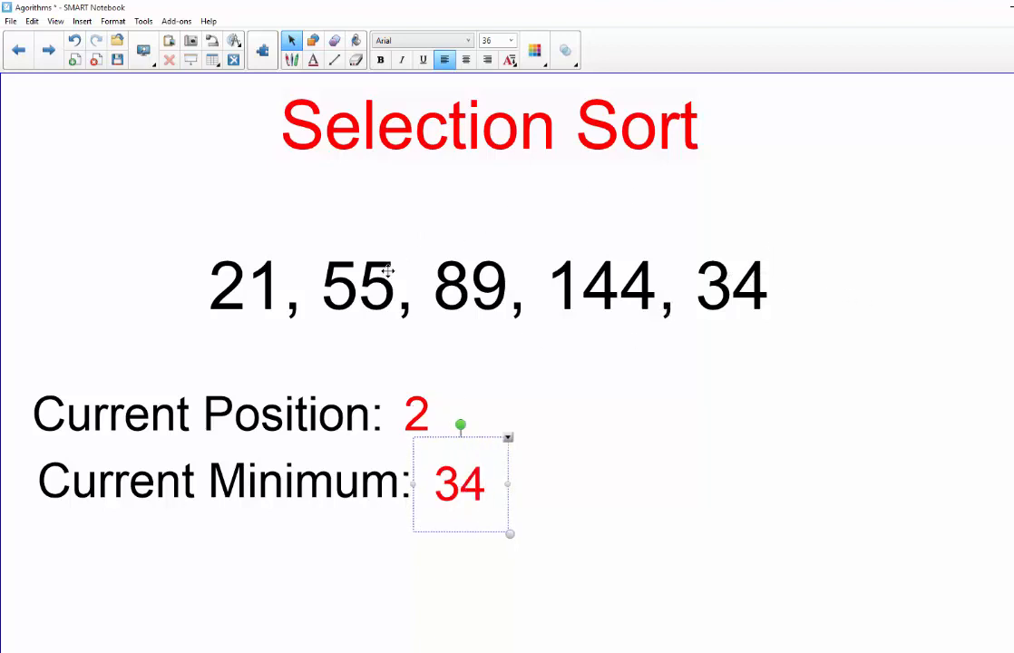
pyautogui.moveTo(424, 381)
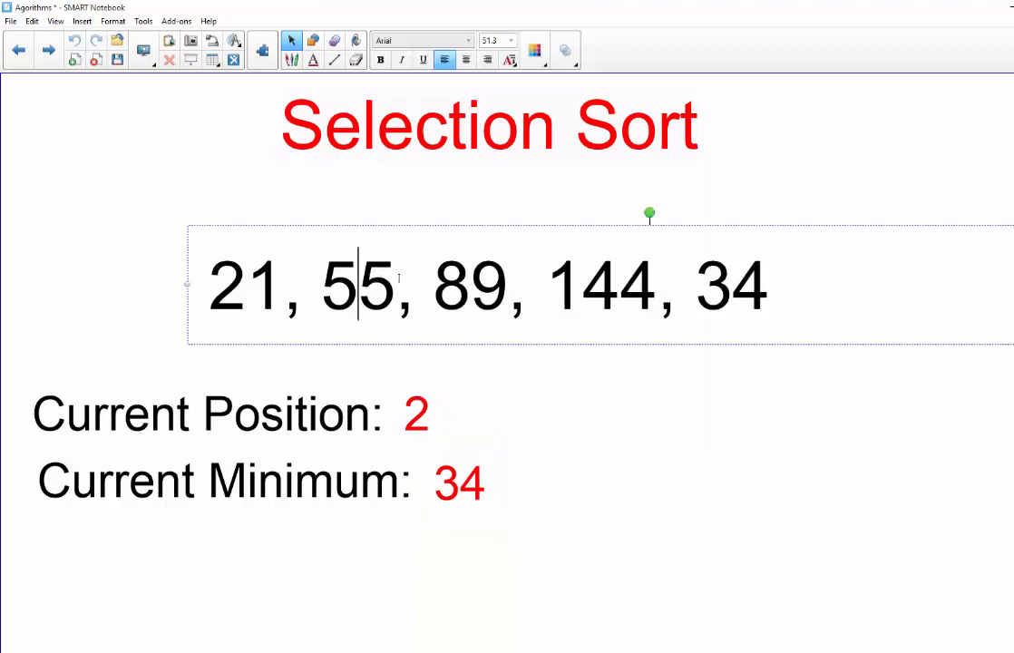
pyautogui.doubleClick(357, 287)
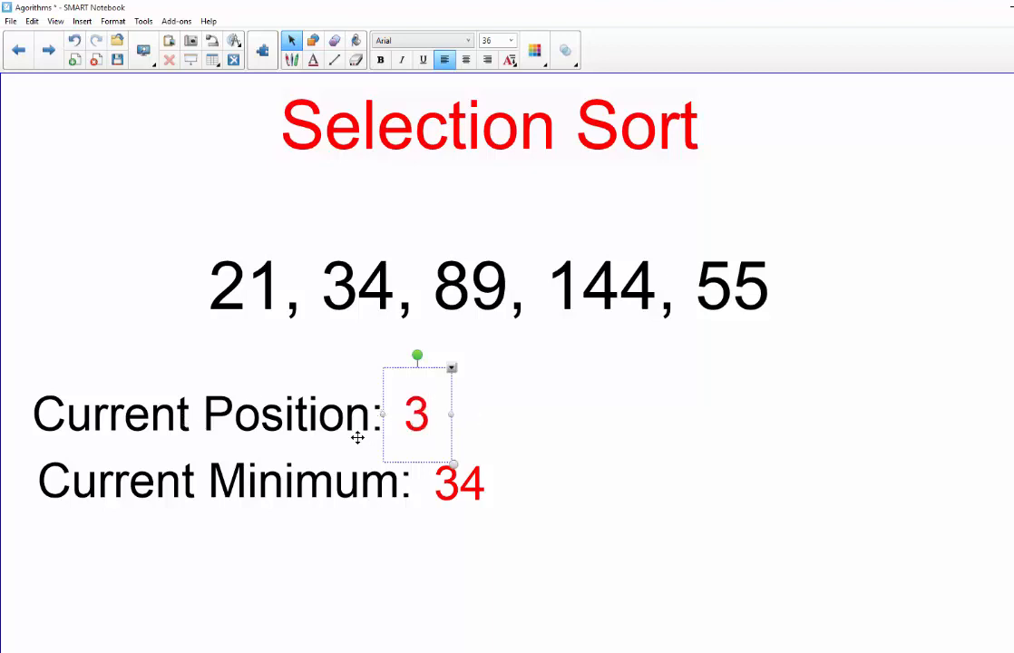
# - Set Current Minimum to 144 and Current Position to 4
pyautogui.click(457, 480)
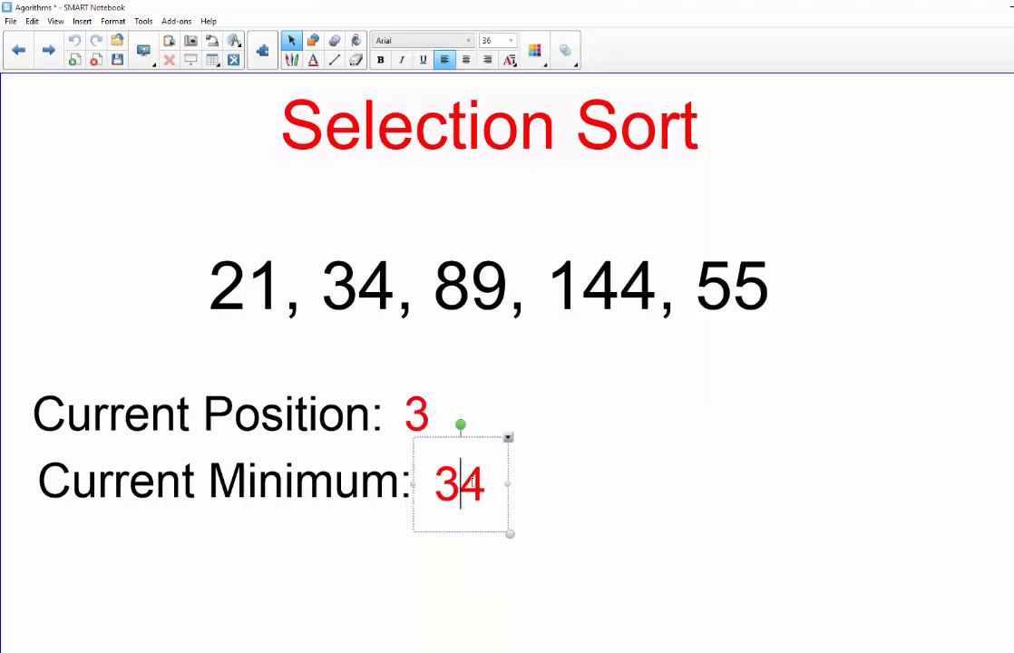
pyautogui.write('14')
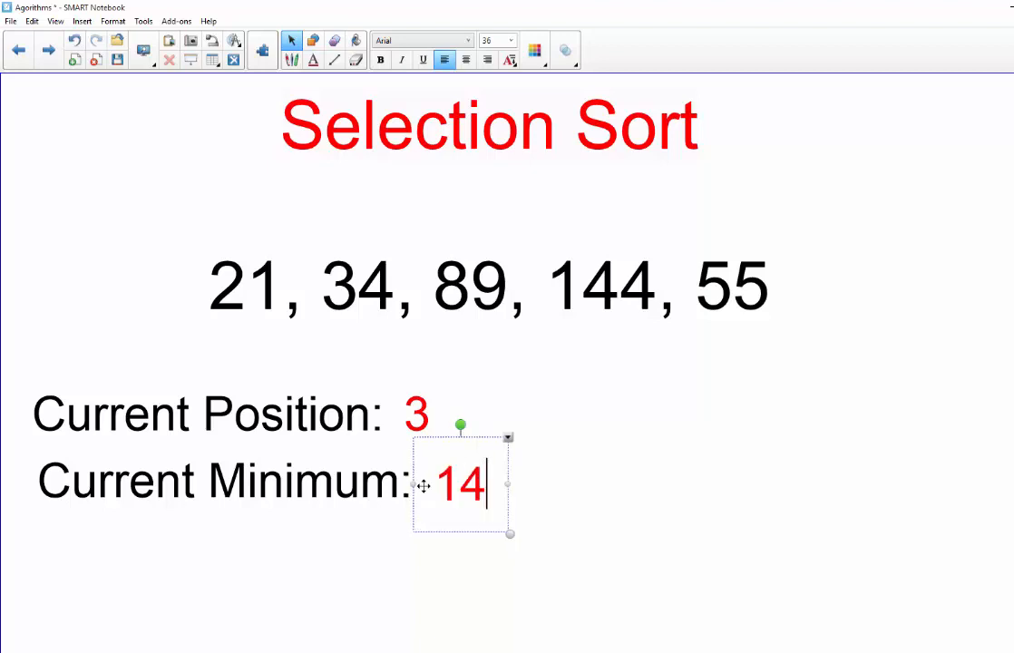
pyautogui.write('4')
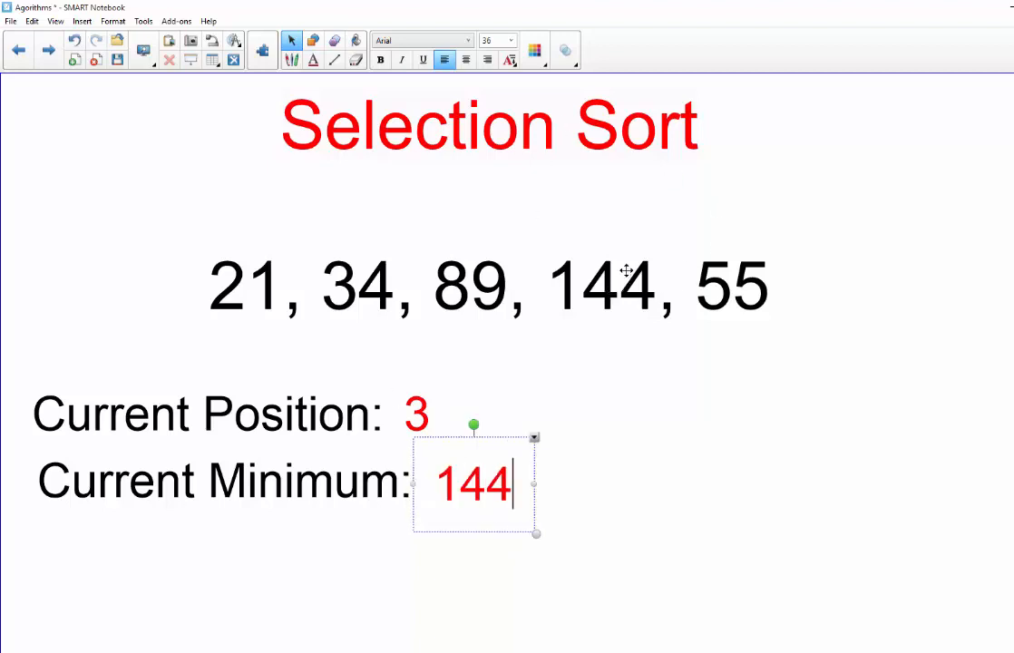
pyautogui.moveTo(620, 294)
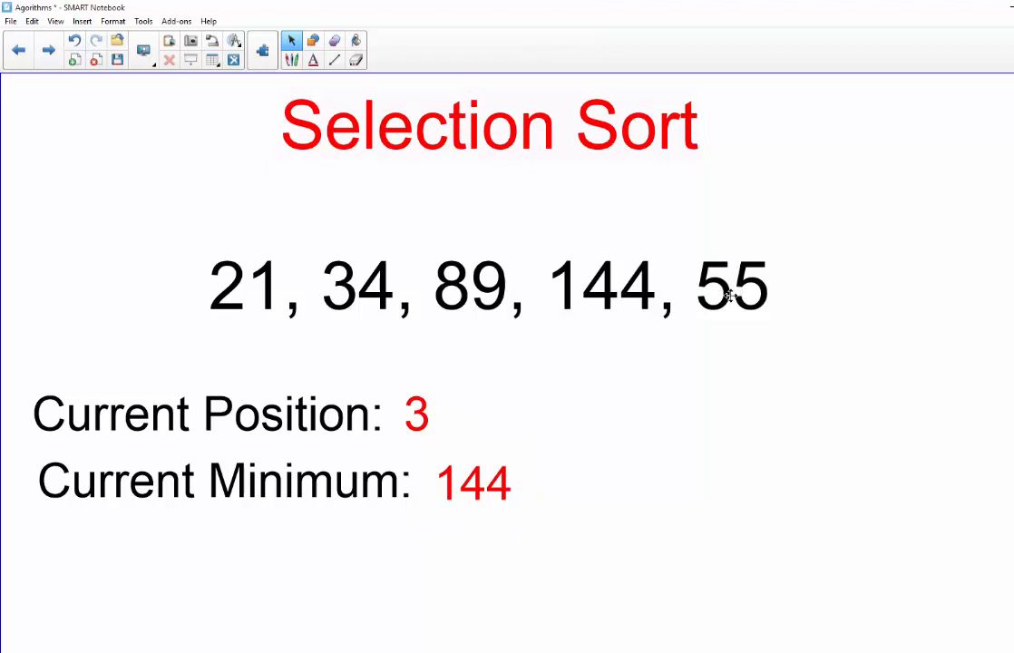
pyautogui.moveTo(738, 275)
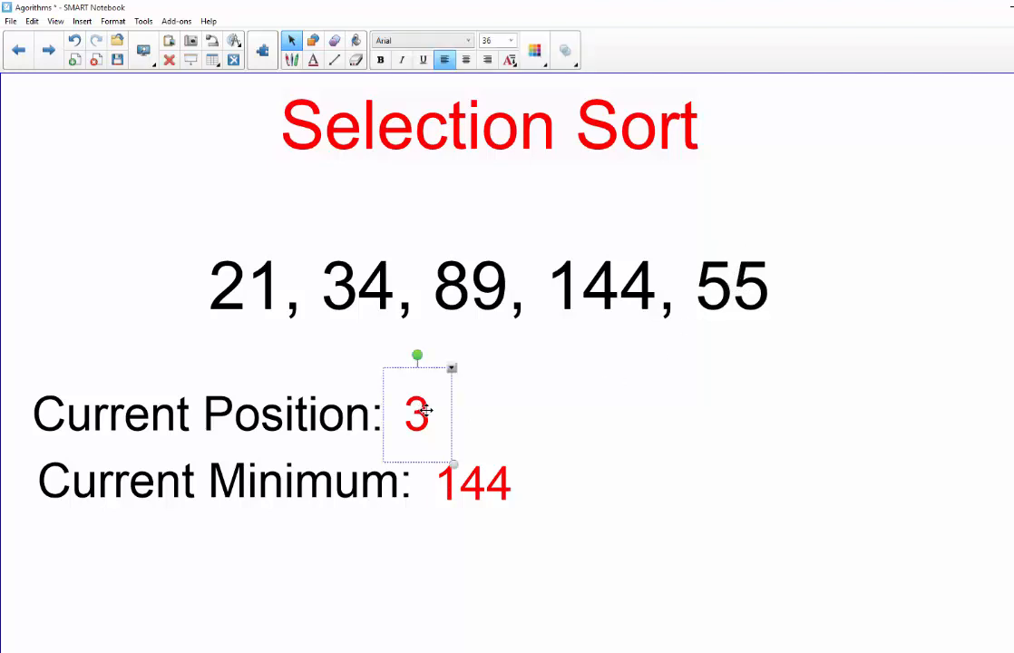
# - Edit the list so it reads 21, 34, 55, 144, 89, swapping 89 and 55
pyautogui.click(468, 287)
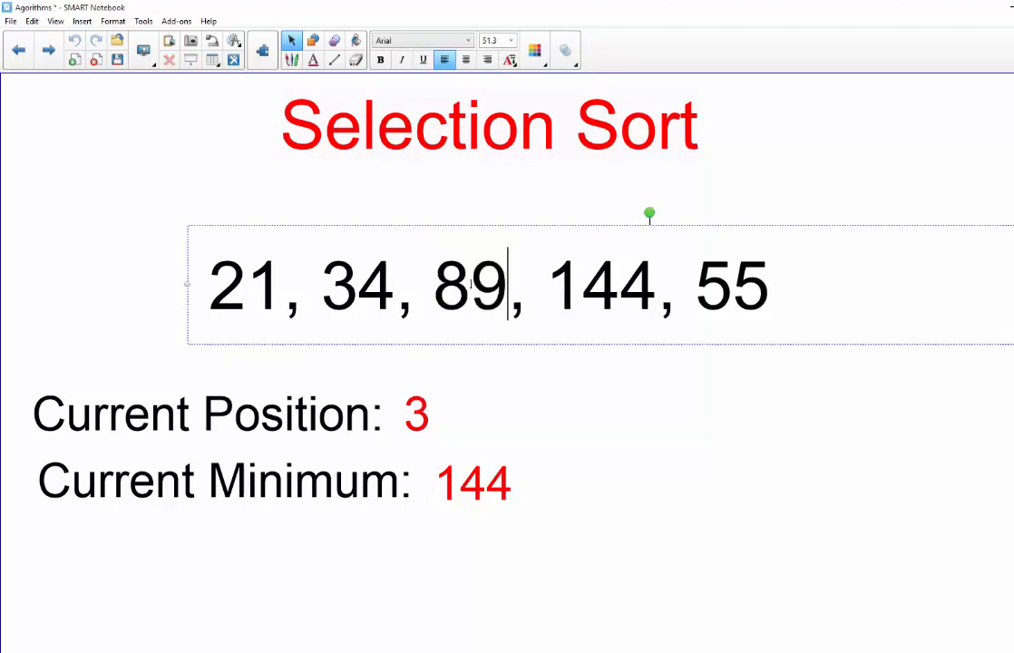
pyautogui.write('55')
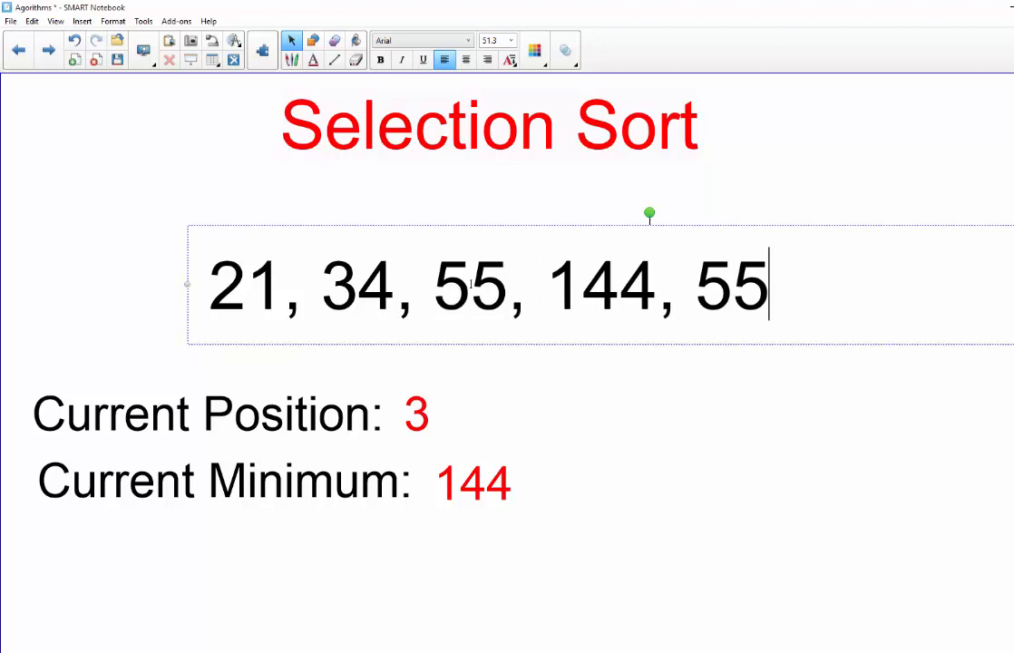
pyautogui.write('89')
pyautogui.click(417, 413)
pyautogui.write('4')
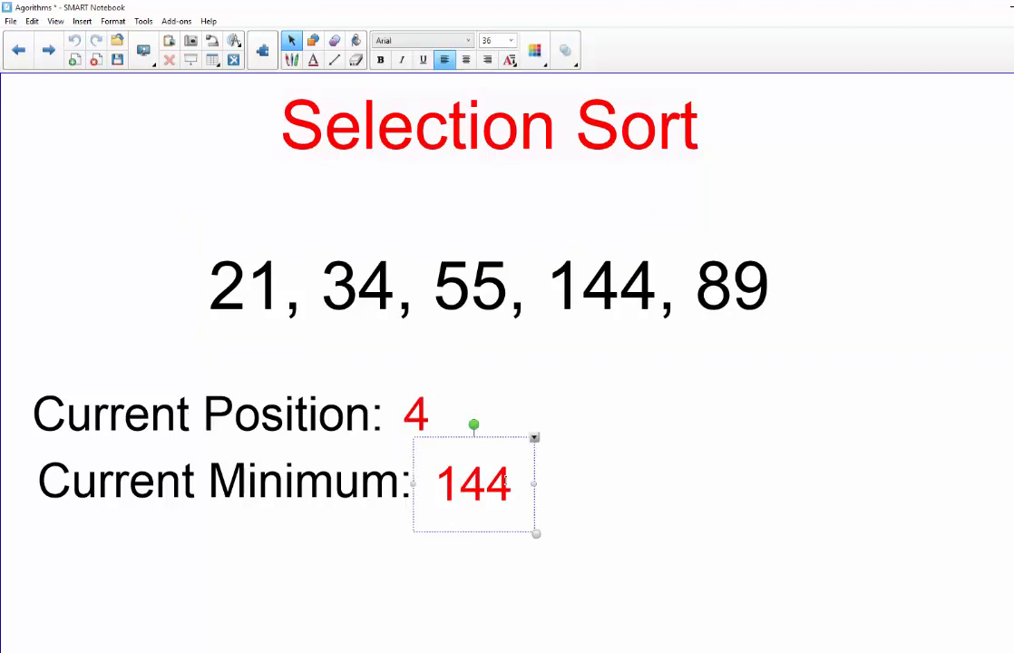
# - Set Current Minimum to 89 and edit the list to swap 144 and 89 into 21, 34, 55, 89, 144
pyautogui.doubleClick(474, 482)
pyautogui.write('89')
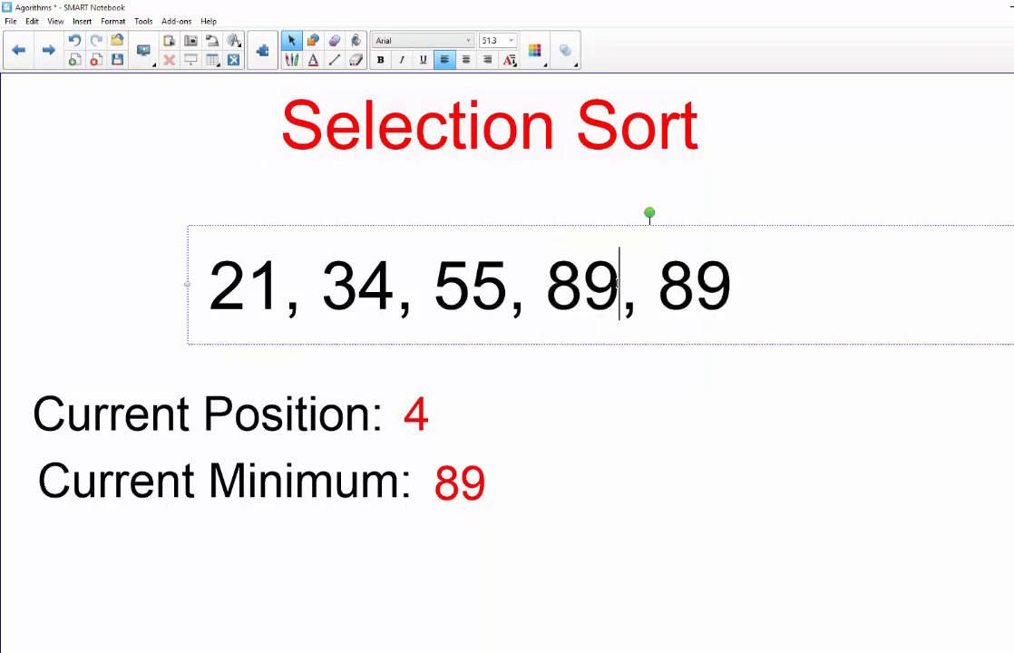
pyautogui.write('144')
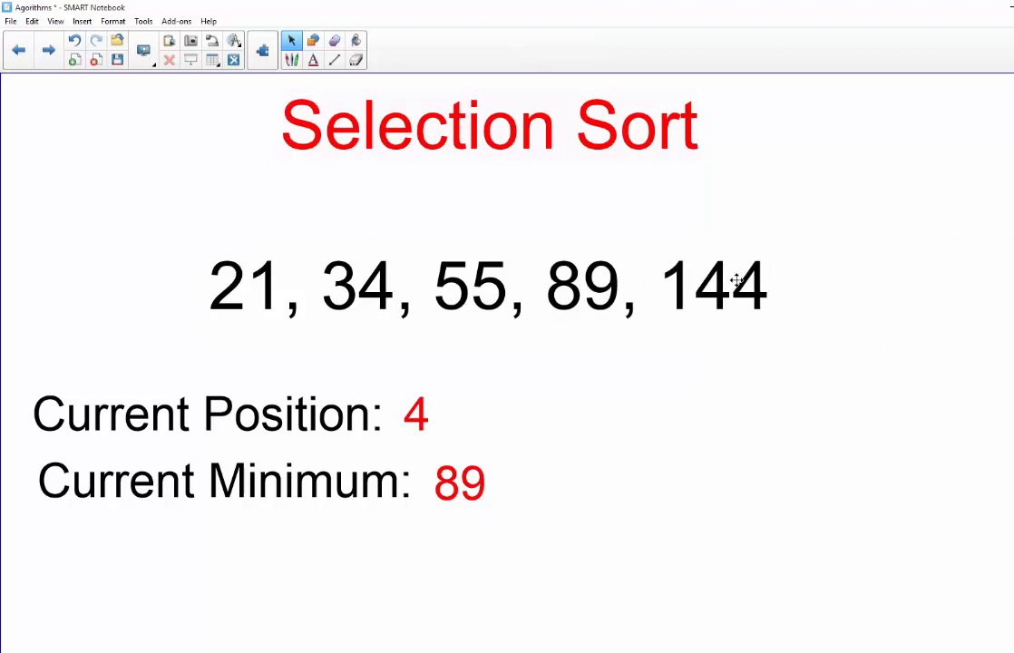
pyautogui.click(490, 287)
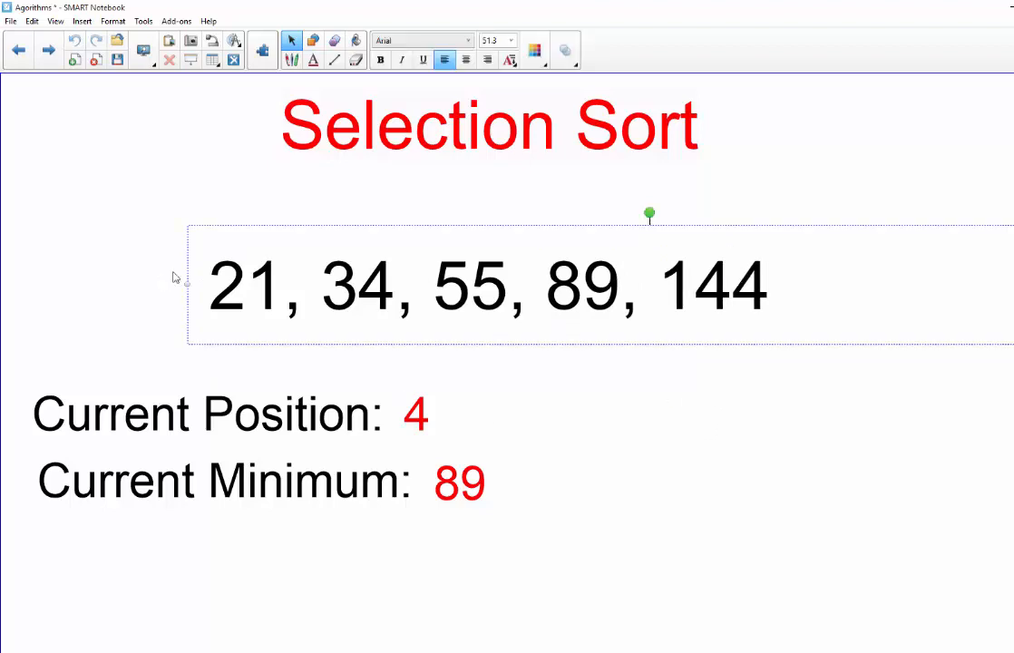
pyautogui.moveTo(662, 540)
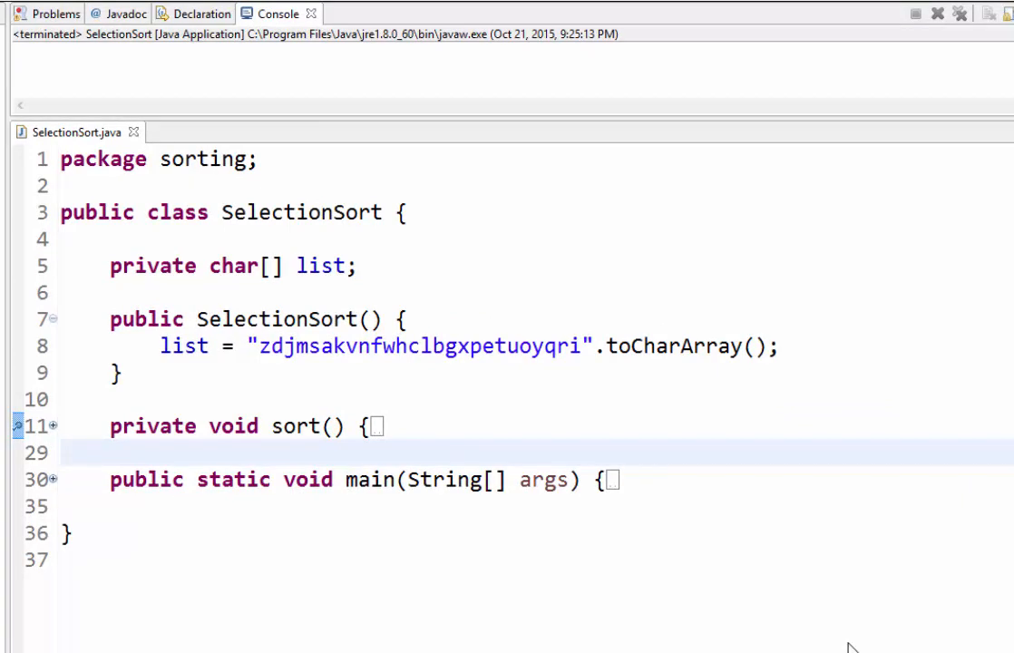
pyautogui.moveTo(357, 234)
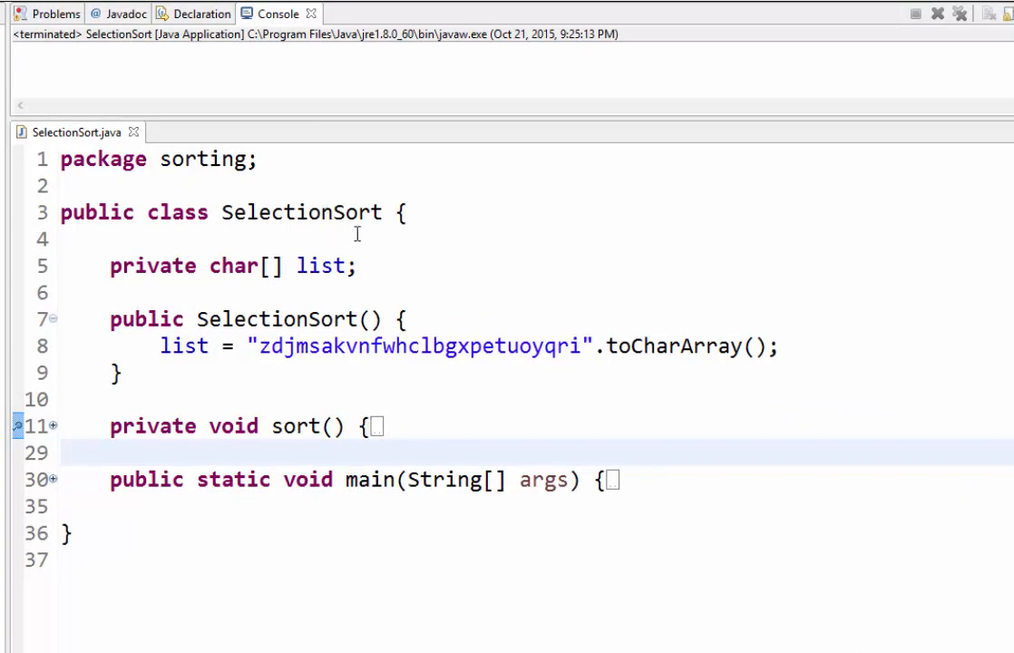
# - Review main(): the scrambled letter string, SelectionSort constructor, toCharArray and s.sort() calls
pyautogui.doubleClick(417, 345)
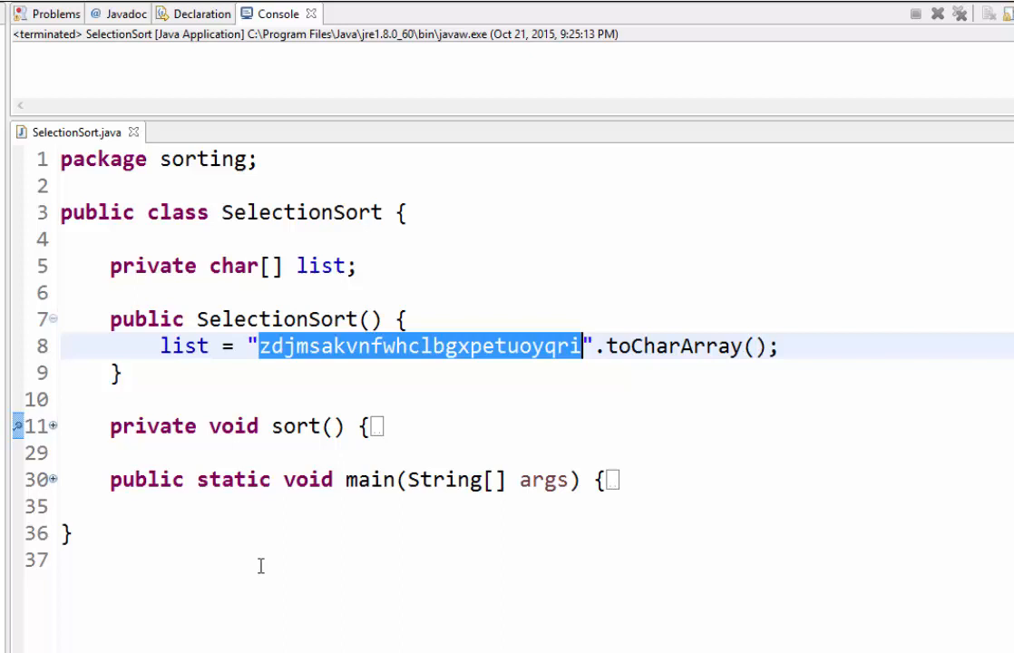
pyautogui.moveTo(515, 366)
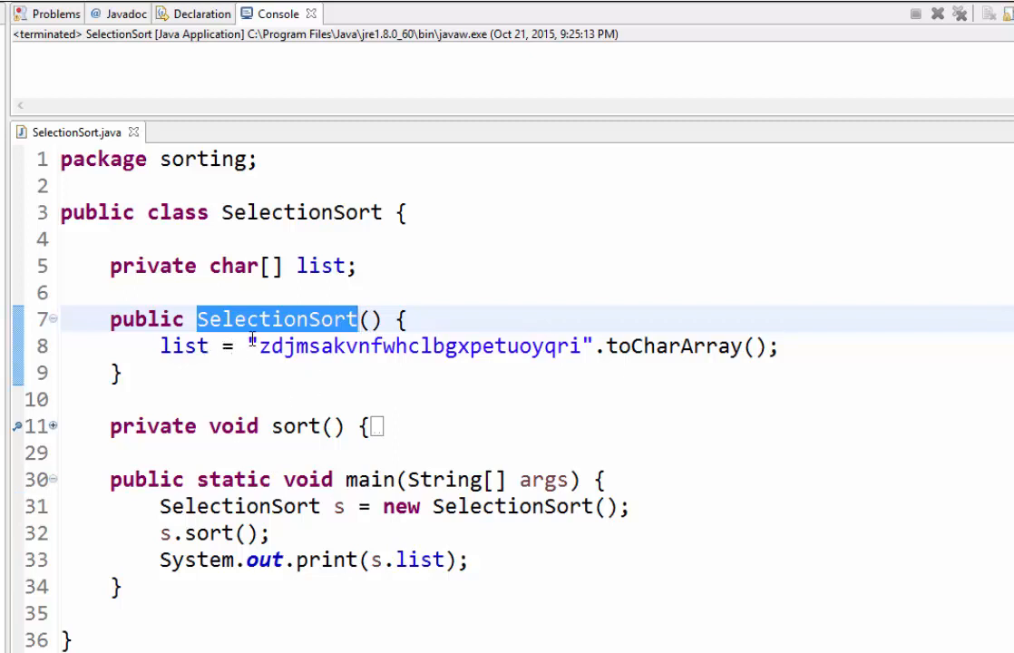
pyautogui.doubleClick(408, 346)
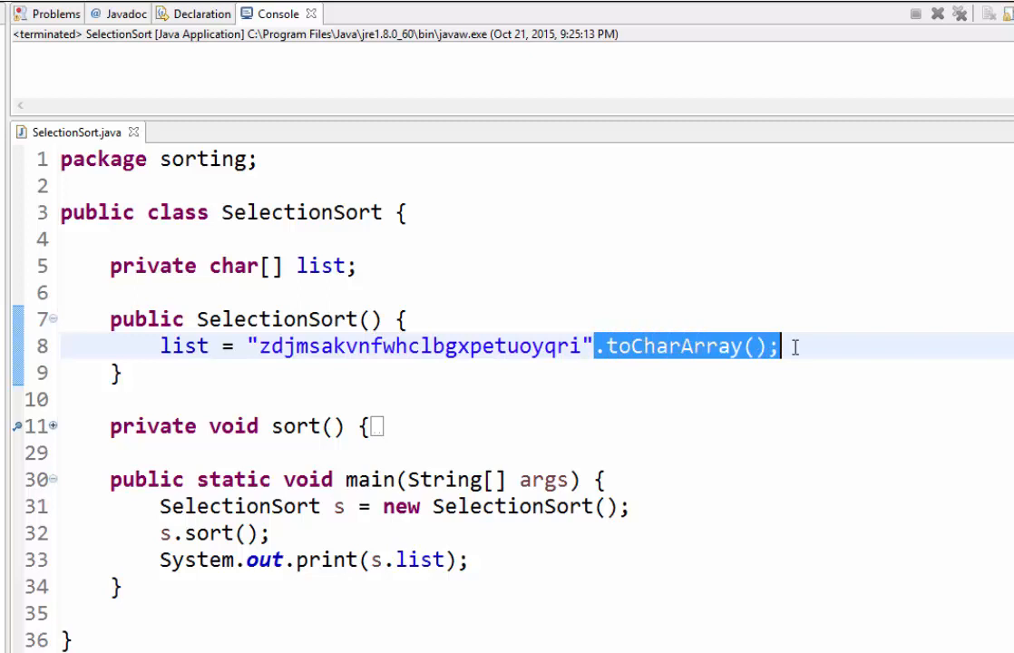
pyautogui.doubleClick(183, 344)
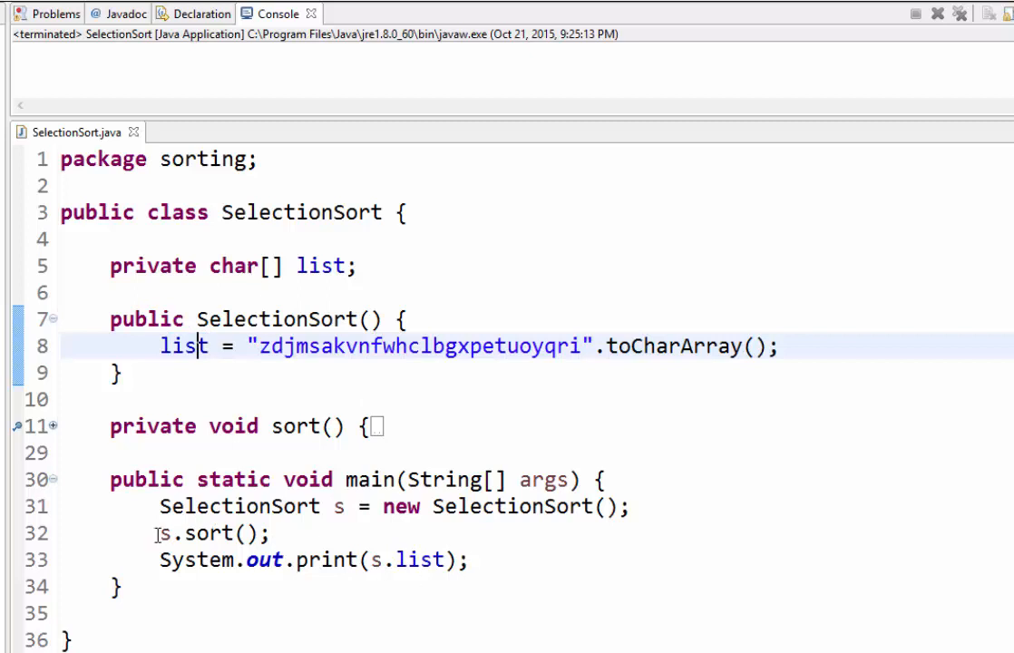
pyautogui.doubleClick(209, 534)
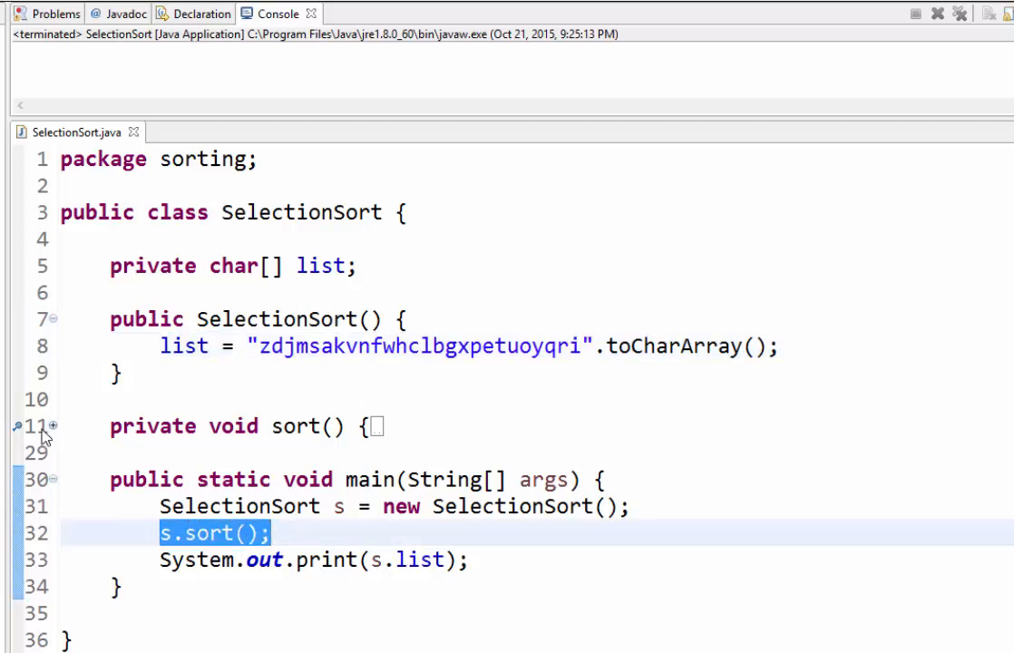
pyautogui.moveTo(317, 440)
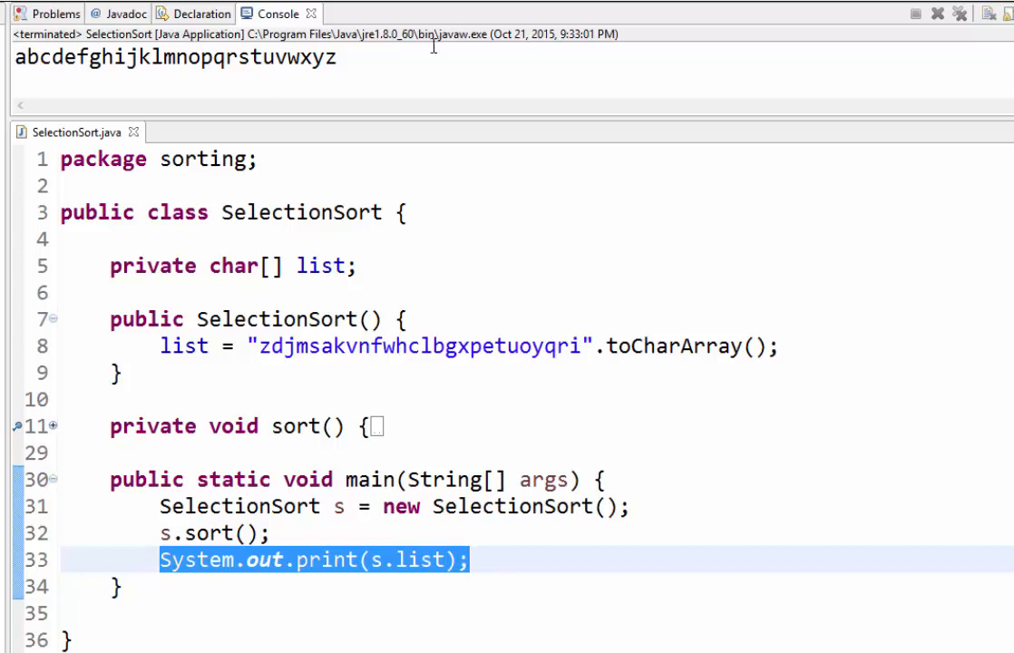
pyautogui.moveTo(395, 87)
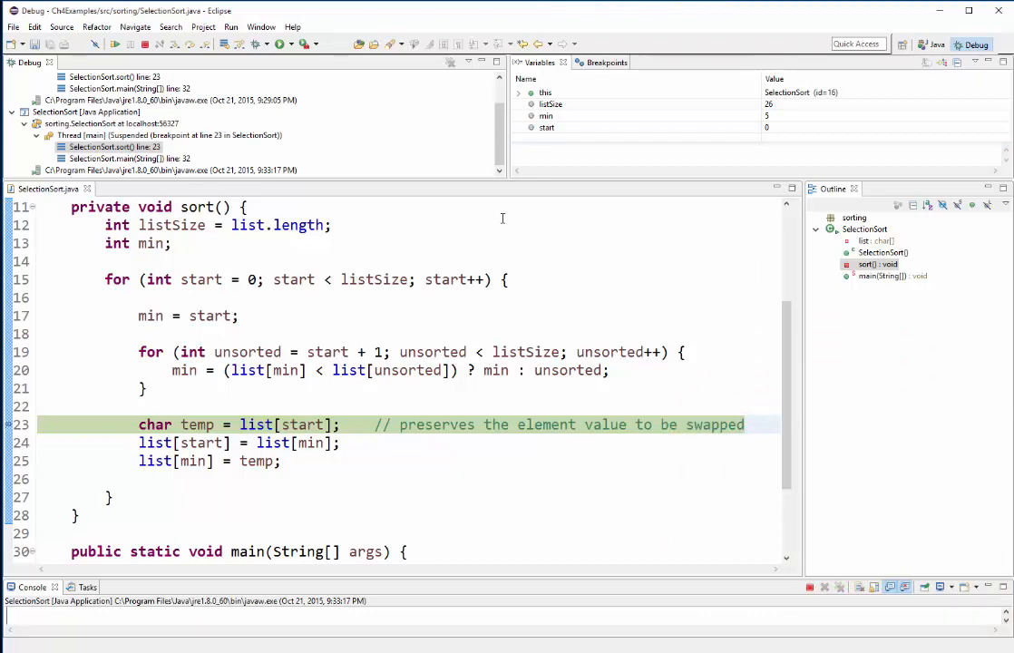
pyautogui.moveTo(269, 323)
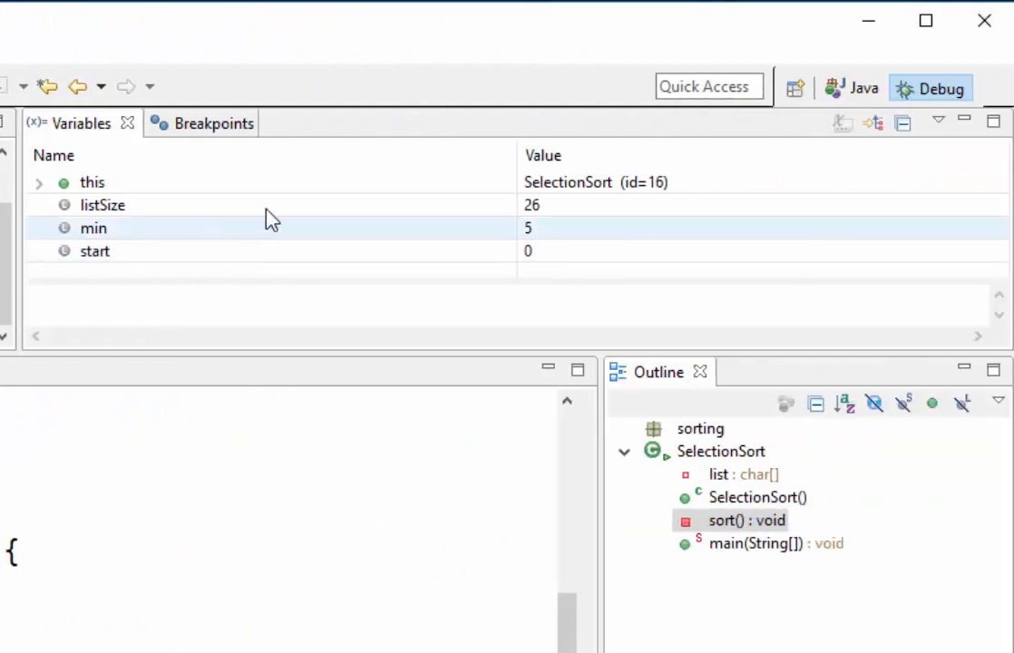
# - Inspect listSize (26) in the Variables view while paused at the swap breakpoint
pyautogui.click(102, 205)
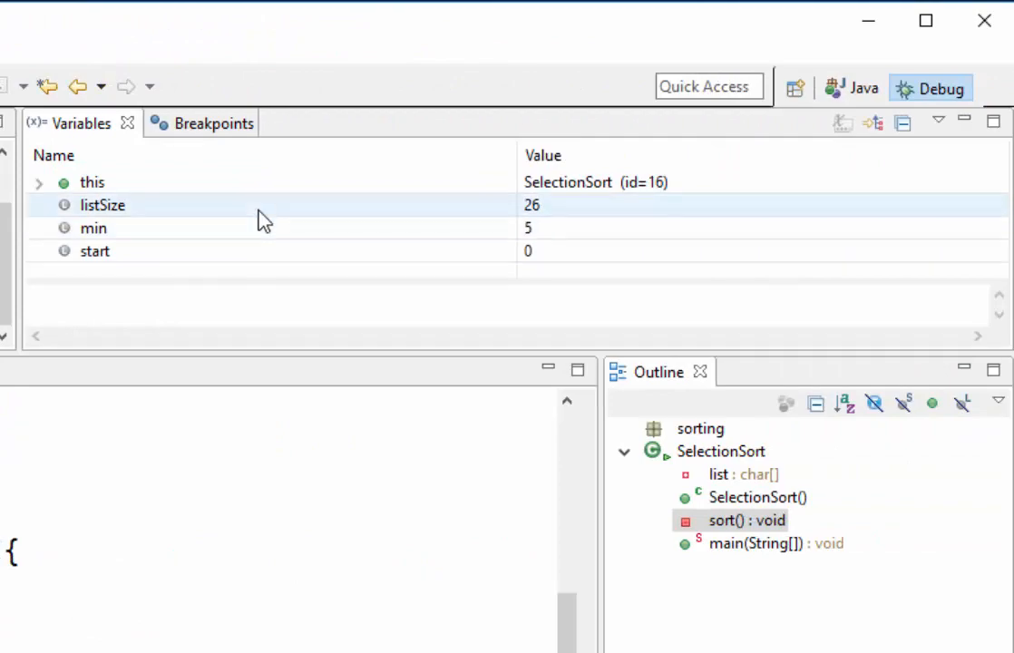
pyautogui.moveTo(234, 210)
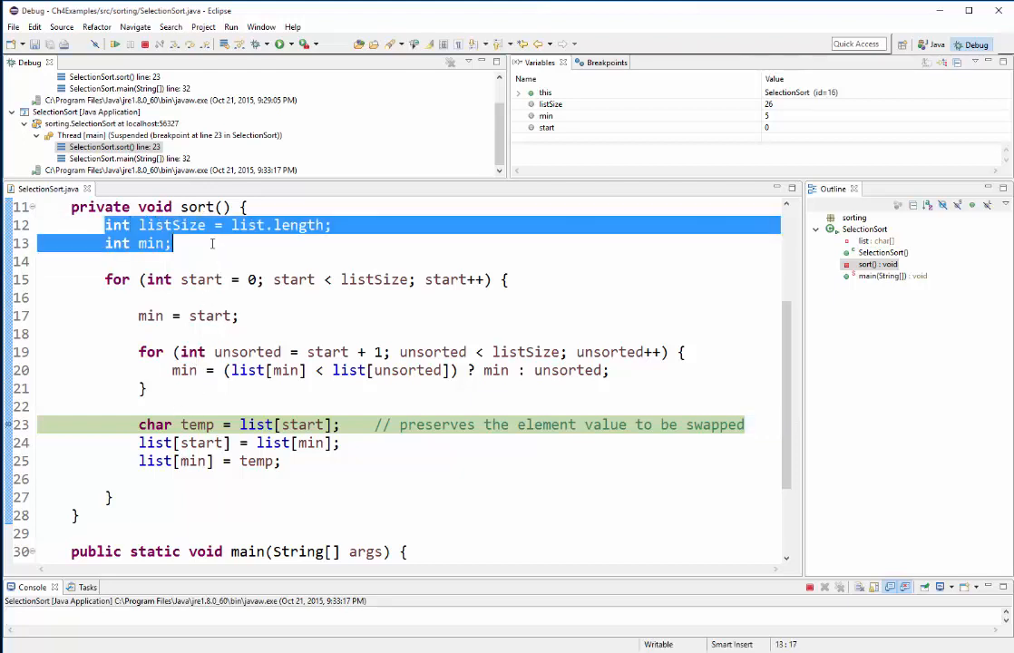
pyautogui.click(212, 243)
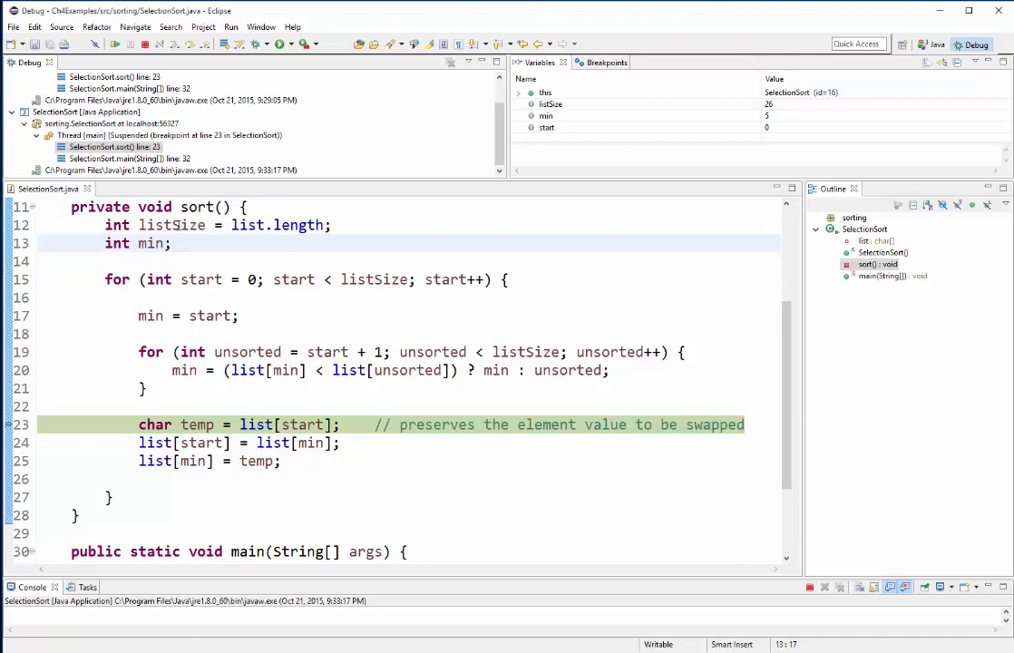
pyautogui.moveTo(173, 225)
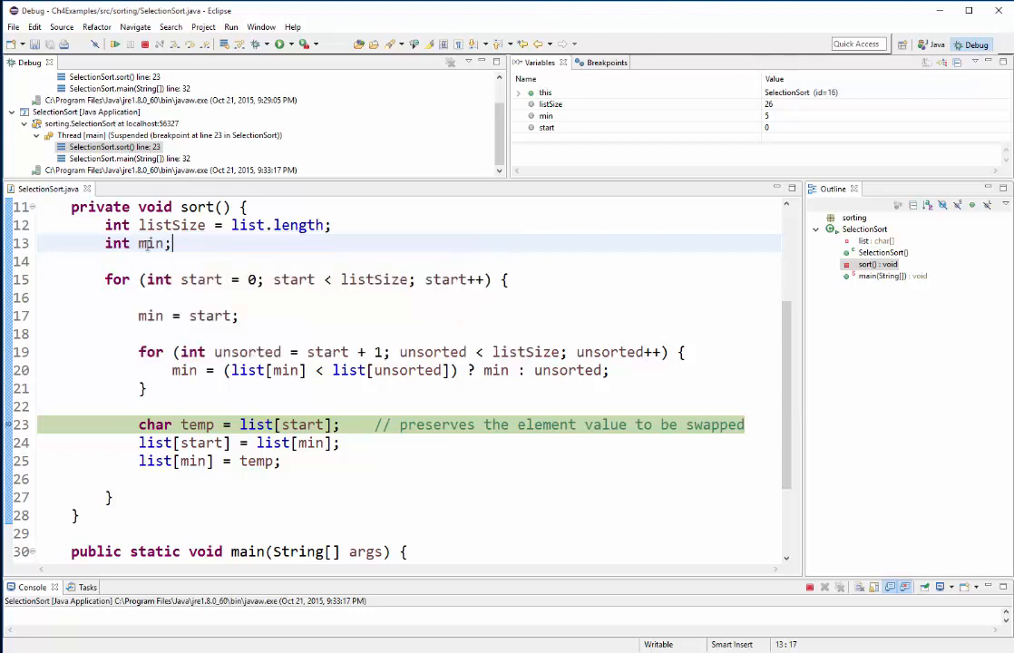
pyautogui.moveTo(152, 243)
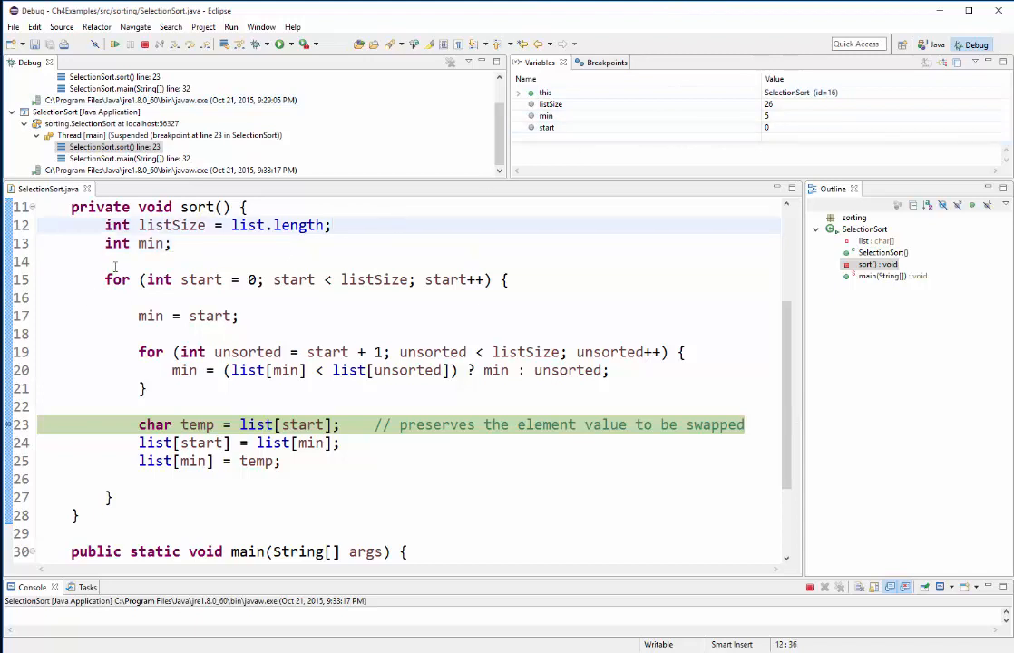
pyautogui.moveTo(105, 280); pyautogui.dragTo(113, 496)
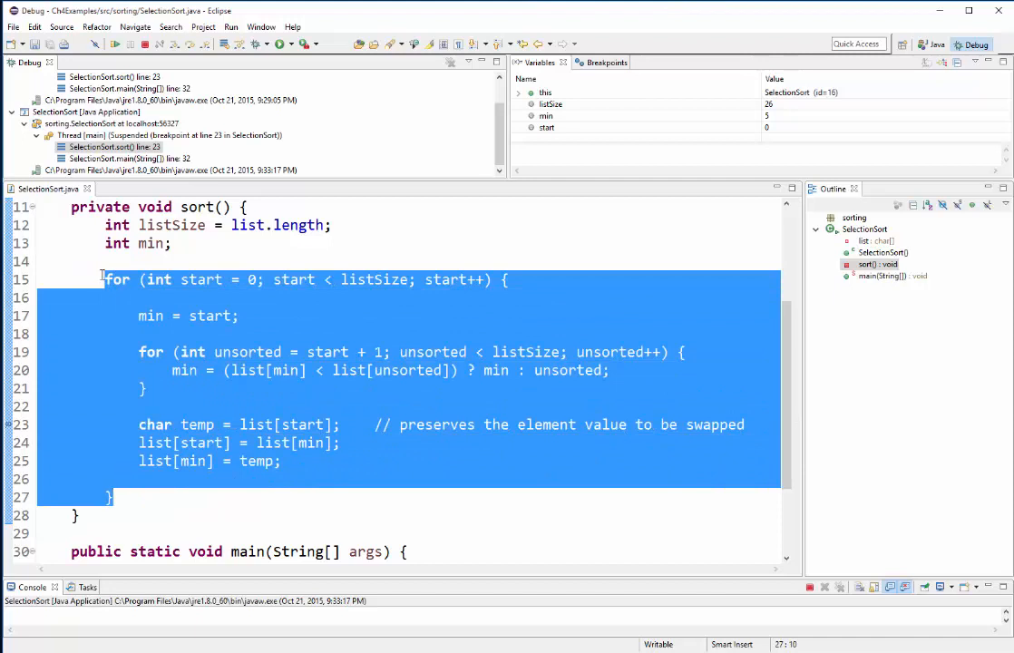
pyautogui.click(118, 279)
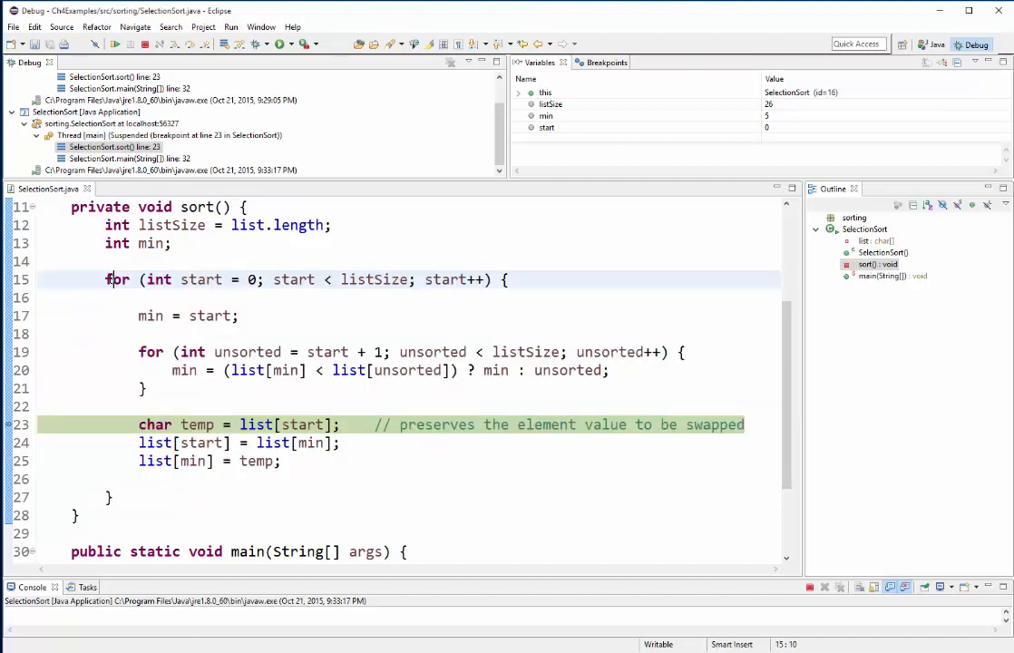
pyautogui.moveTo(105, 279); pyautogui.dragTo(110, 497)
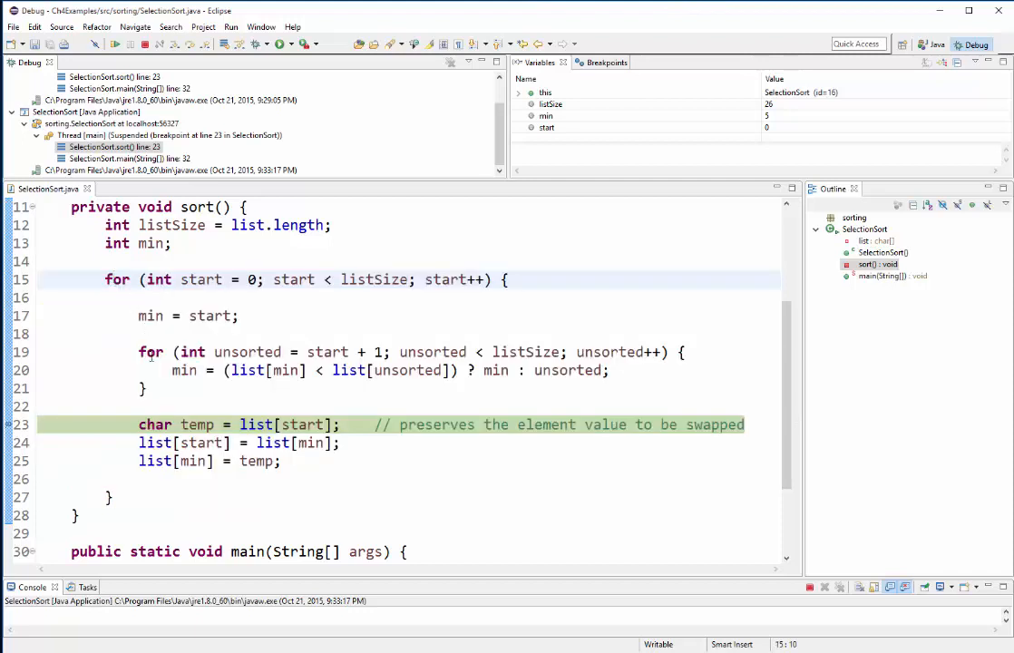
pyautogui.doubleClick(150, 352)
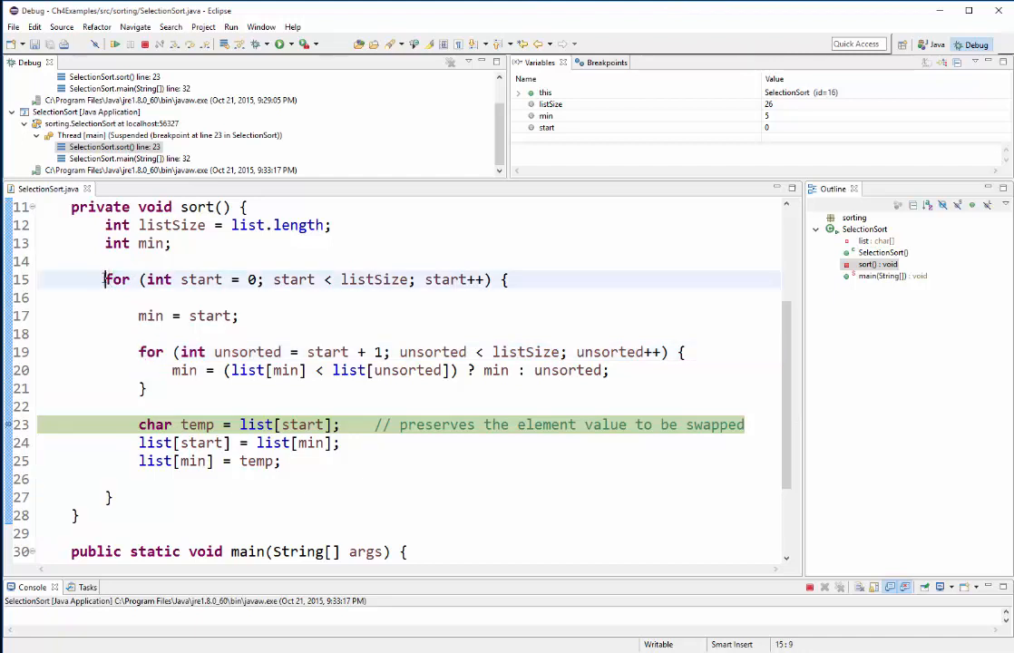
pyautogui.doubleClick(116, 280)
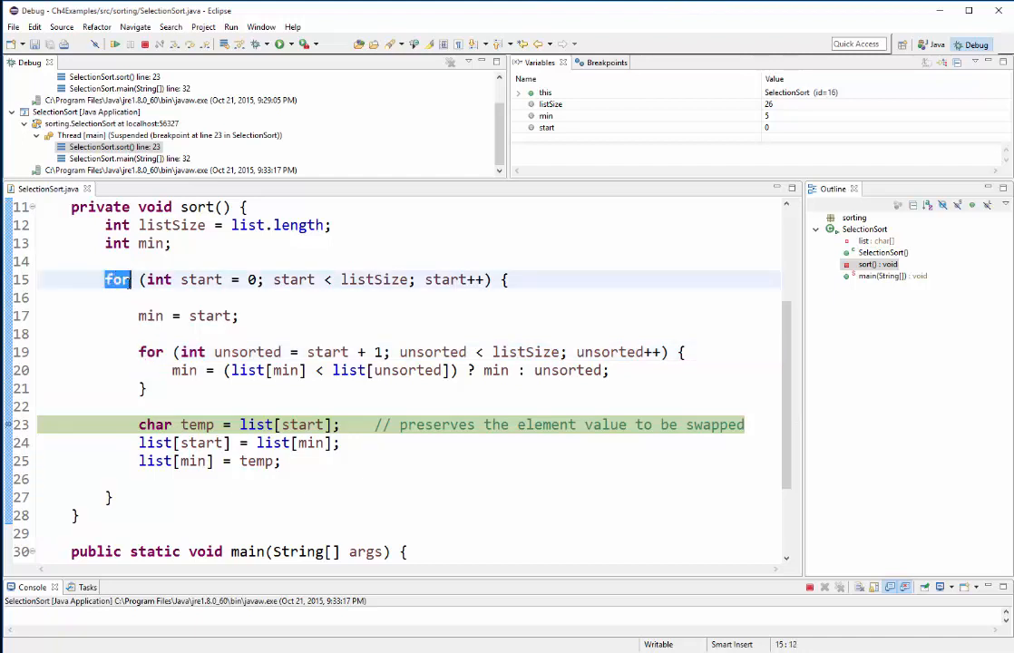
pyautogui.click(151, 352)
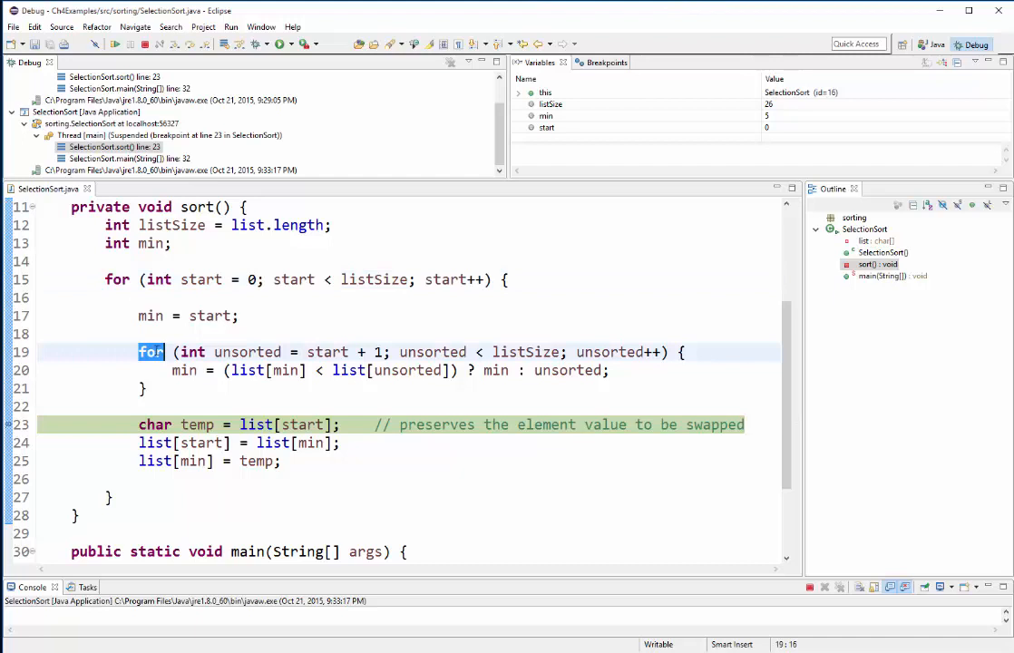
pyautogui.click(105, 279)
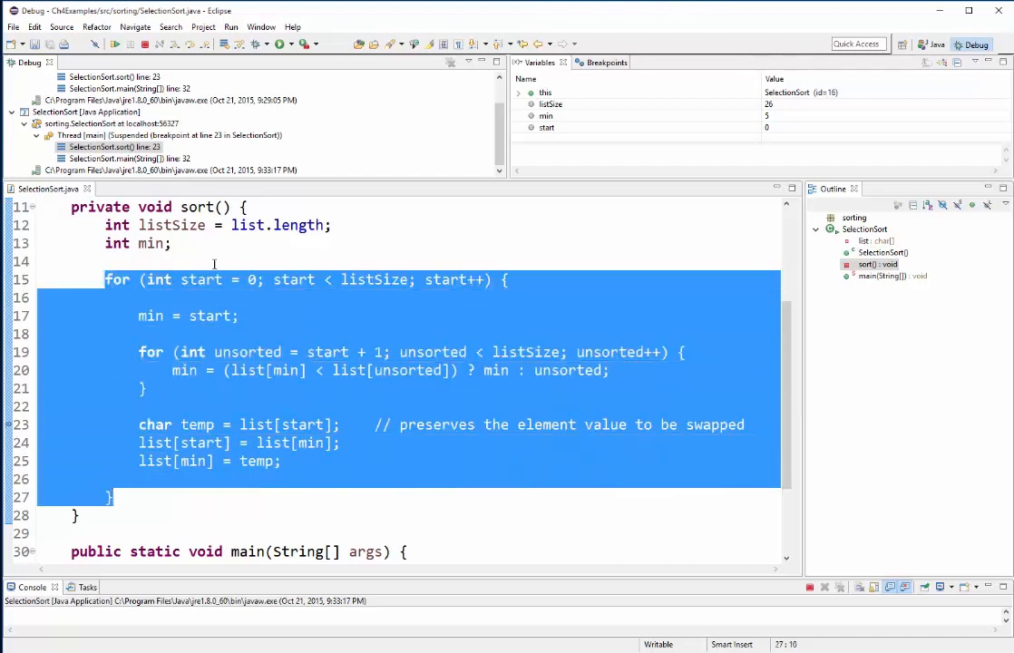
pyautogui.moveTo(201, 279)
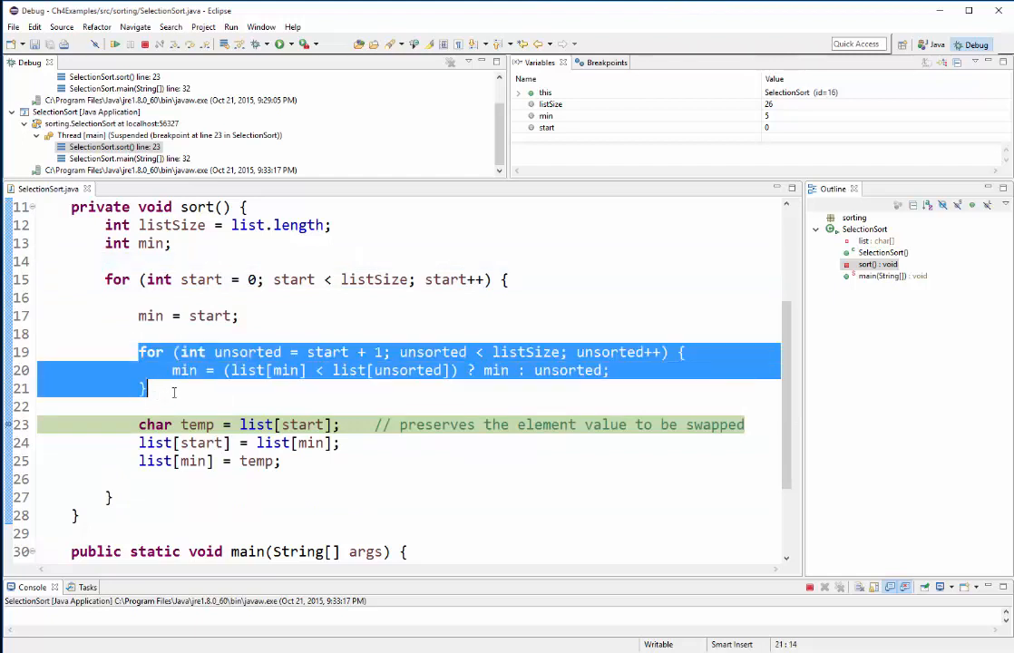
pyautogui.moveTo(247, 351)
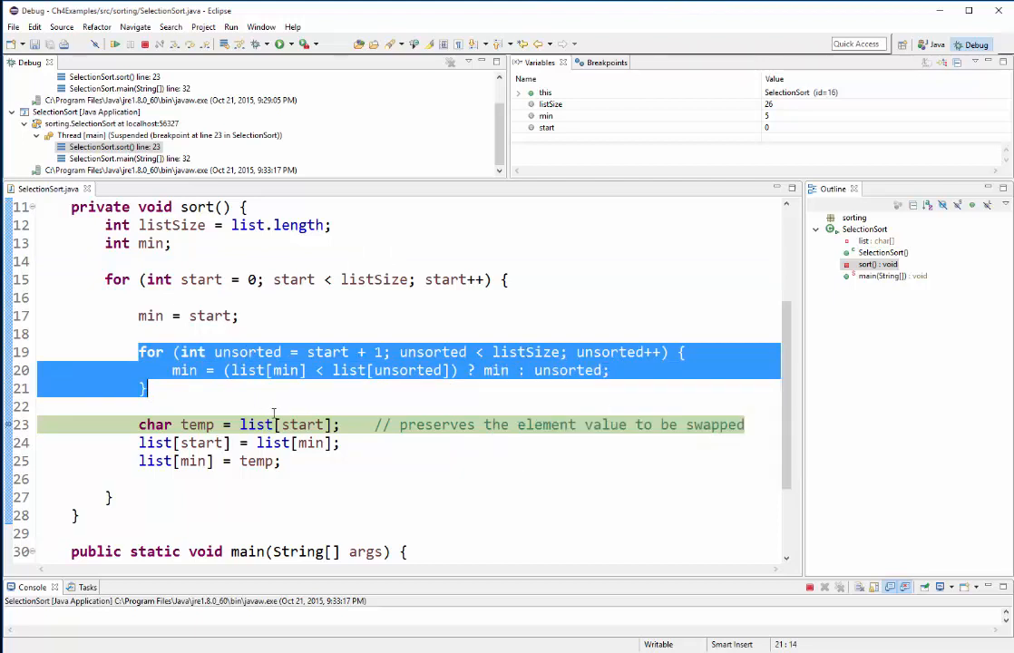
pyautogui.moveTo(824, 159)
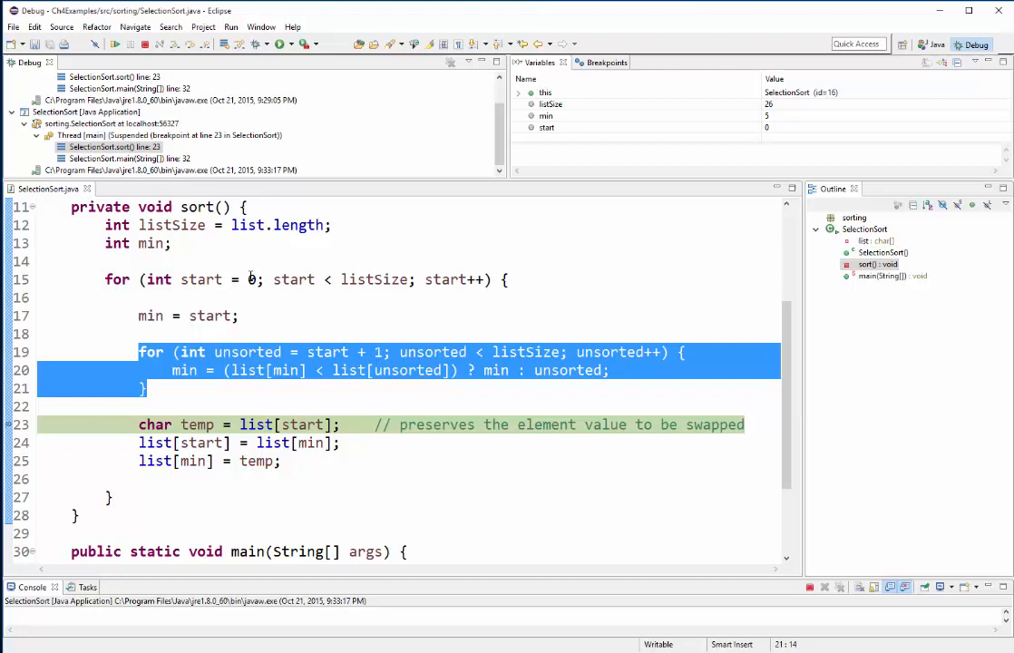
pyautogui.click(138, 425)
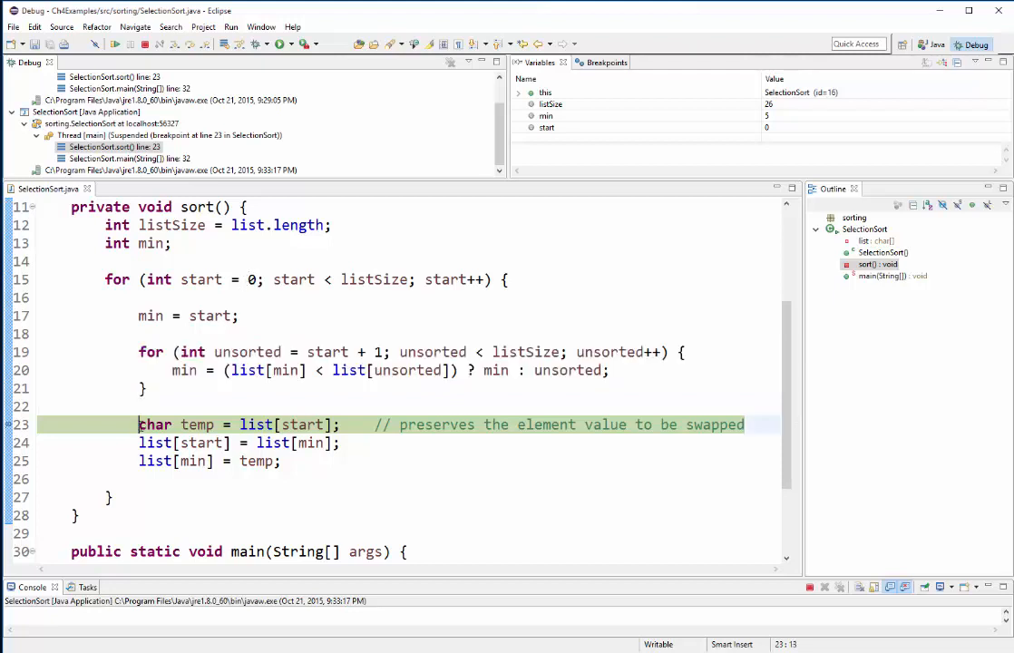
pyautogui.moveTo(140, 425); pyautogui.dragTo(281, 461)
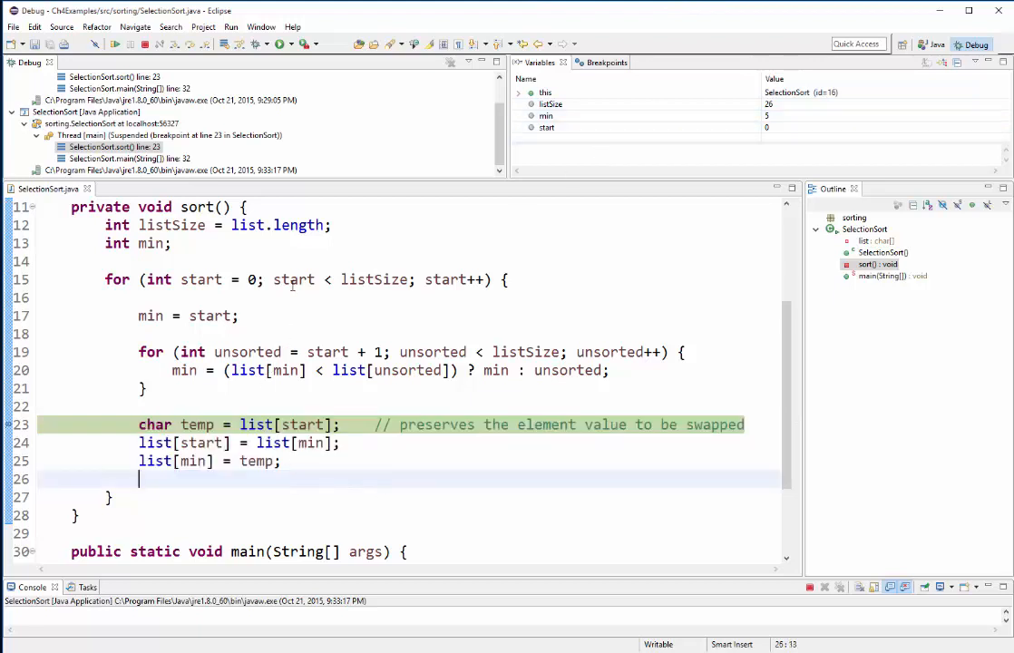
pyautogui.moveTo(181, 370)
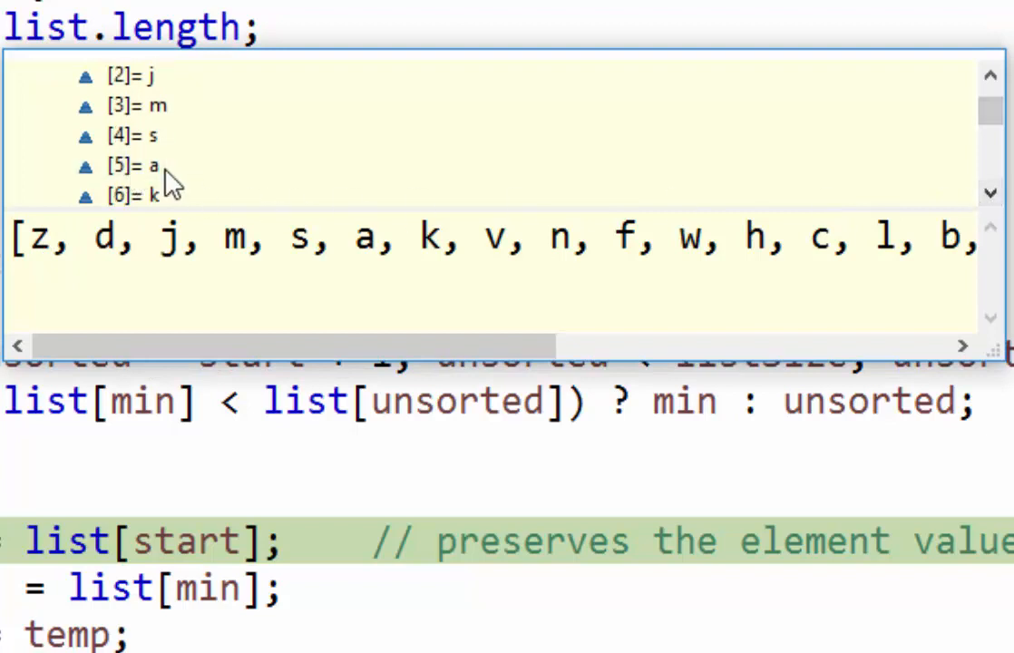
pyautogui.moveTo(355, 250)
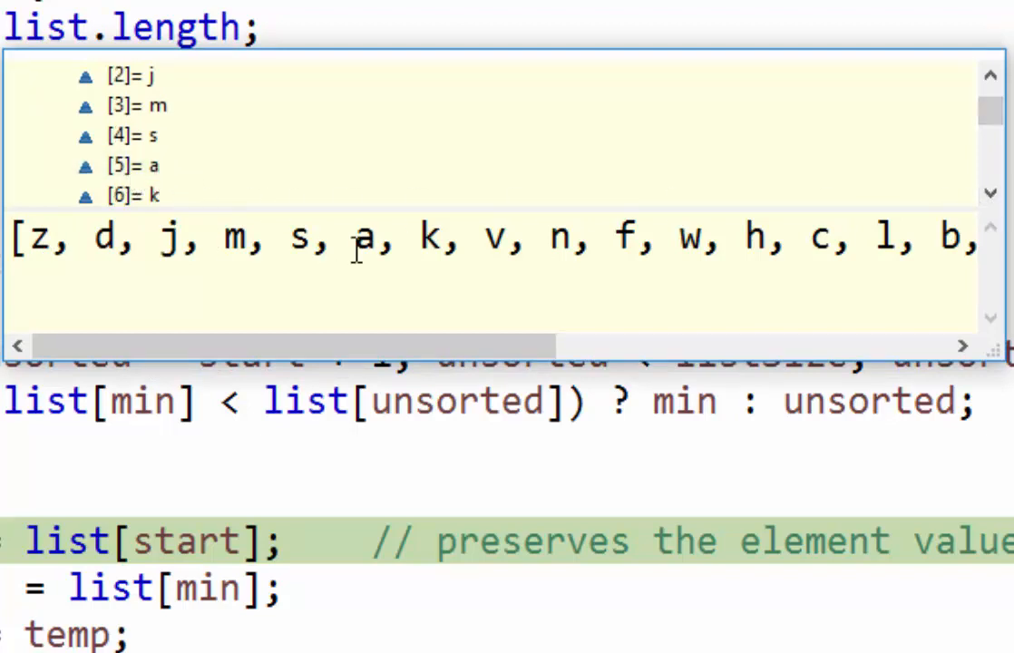
pyautogui.moveTo(123, 203)
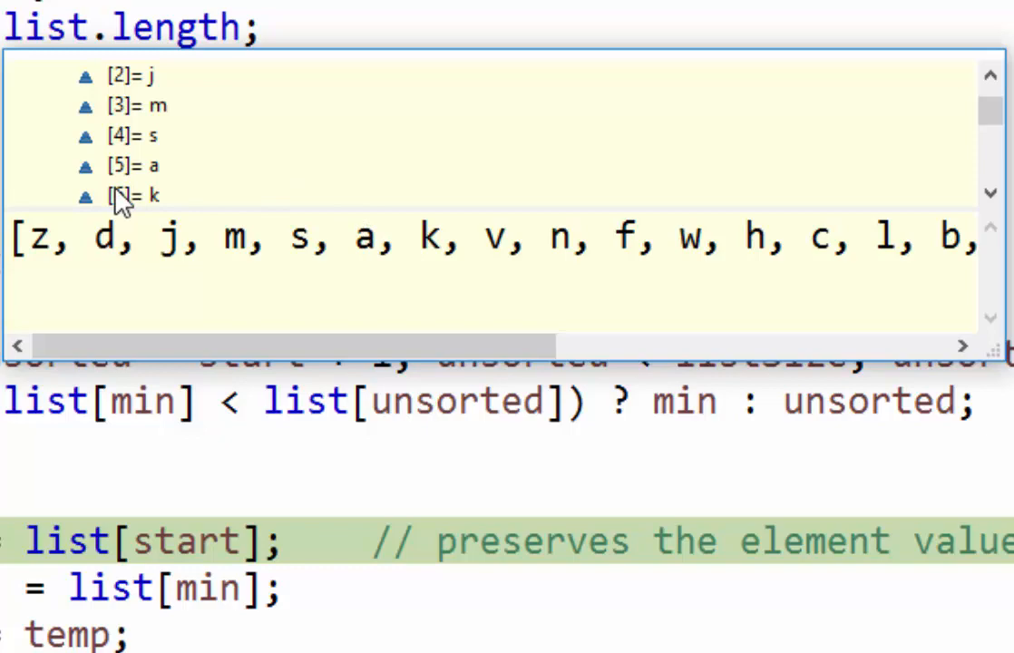
pyautogui.moveTo(44, 218)
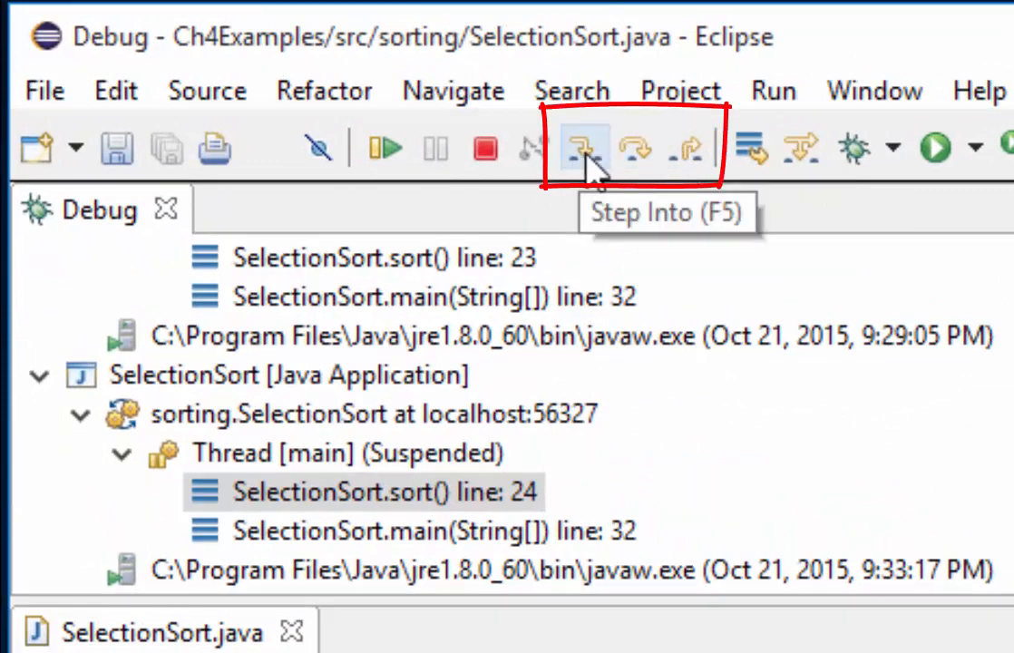
pyautogui.moveTo(687, 148)
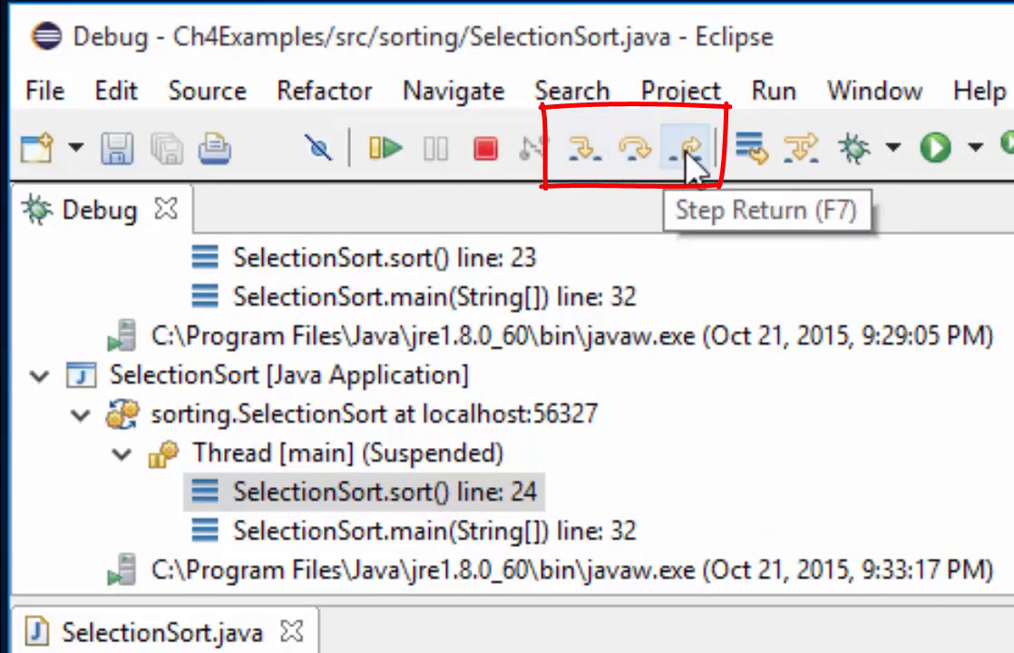
pyautogui.moveTo(584, 145)
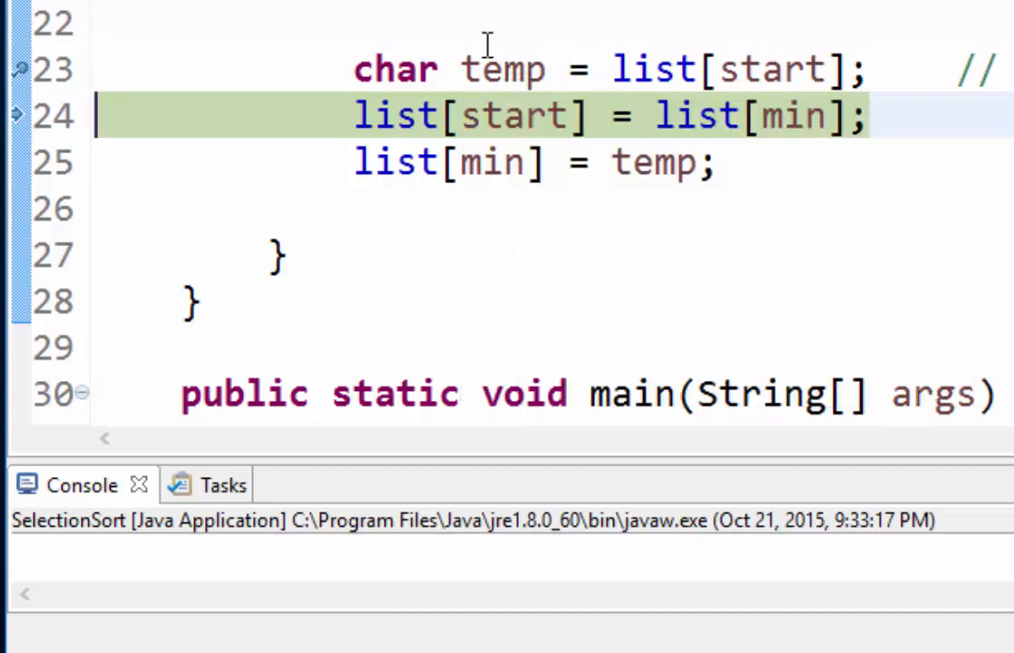
pyautogui.moveTo(524, 116)
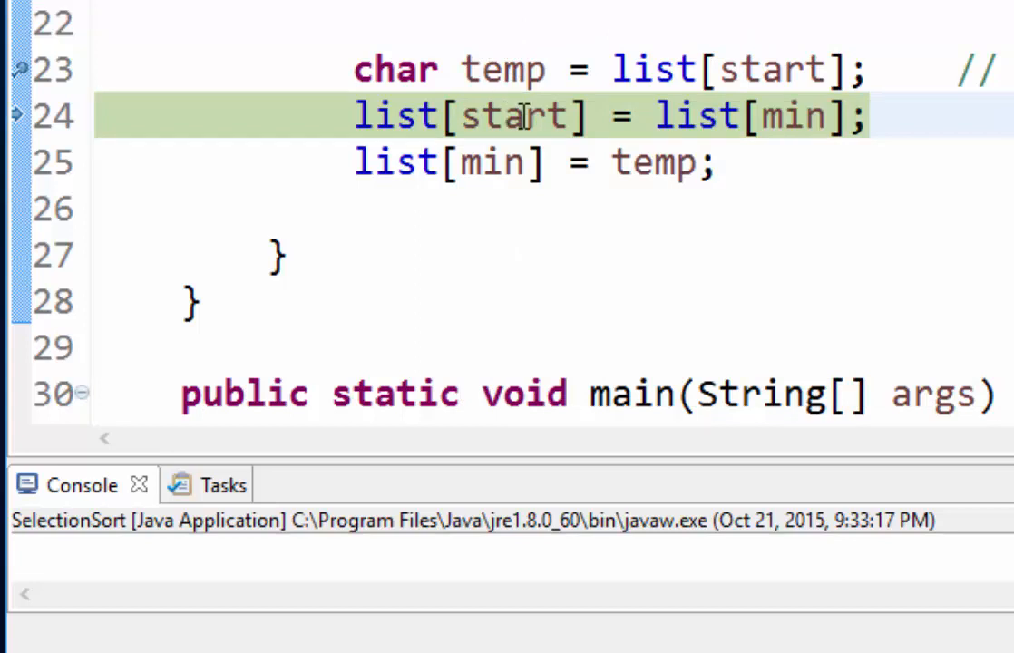
pyautogui.moveTo(517, 116)
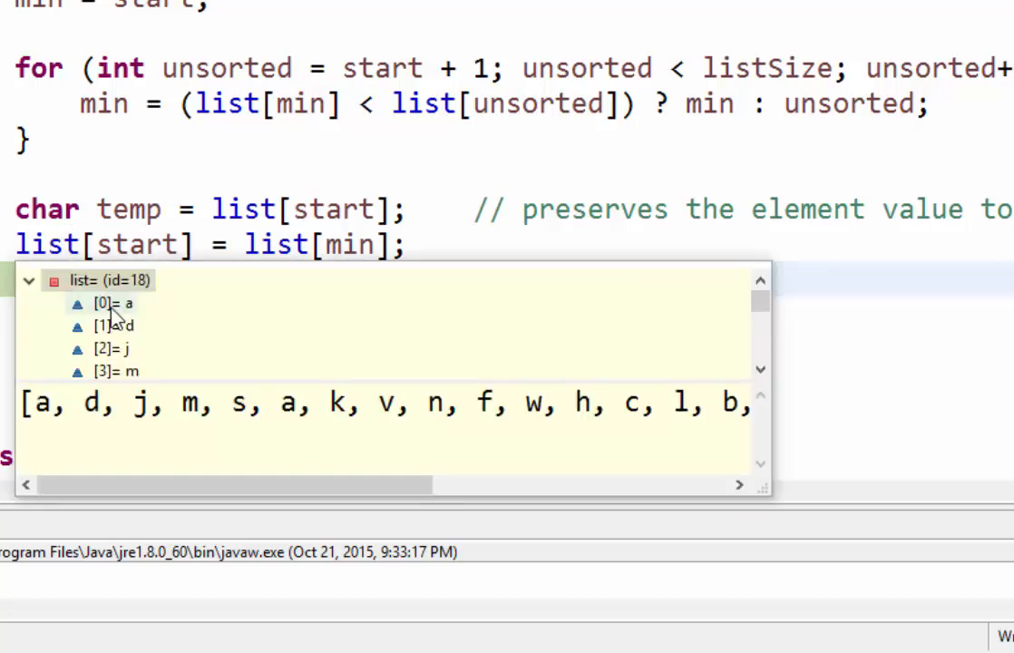
pyautogui.moveTo(148, 324)
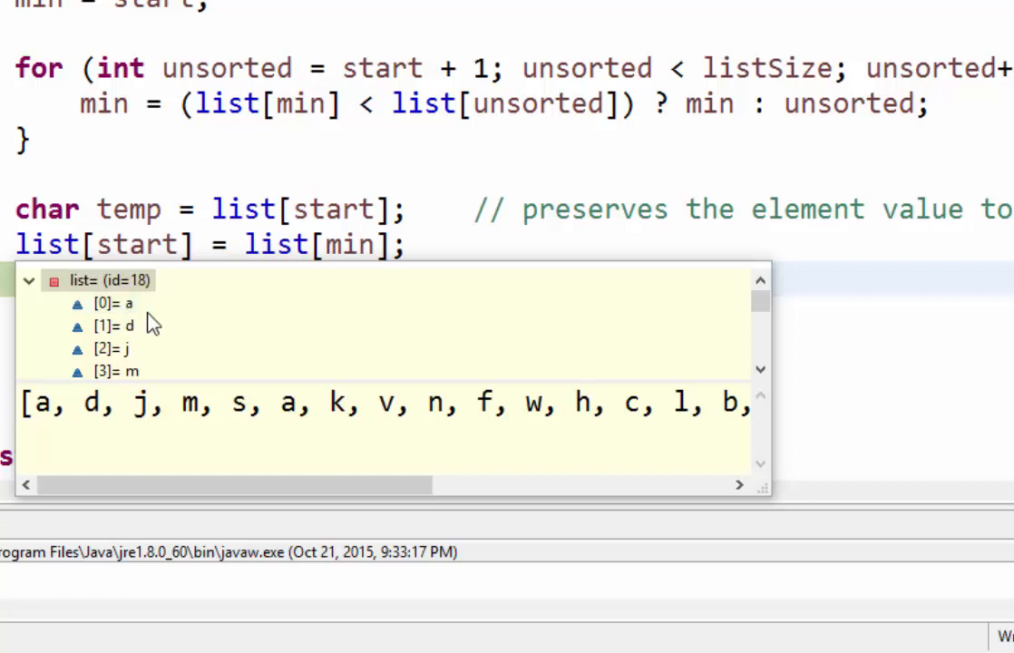
pyautogui.moveTo(759, 372)
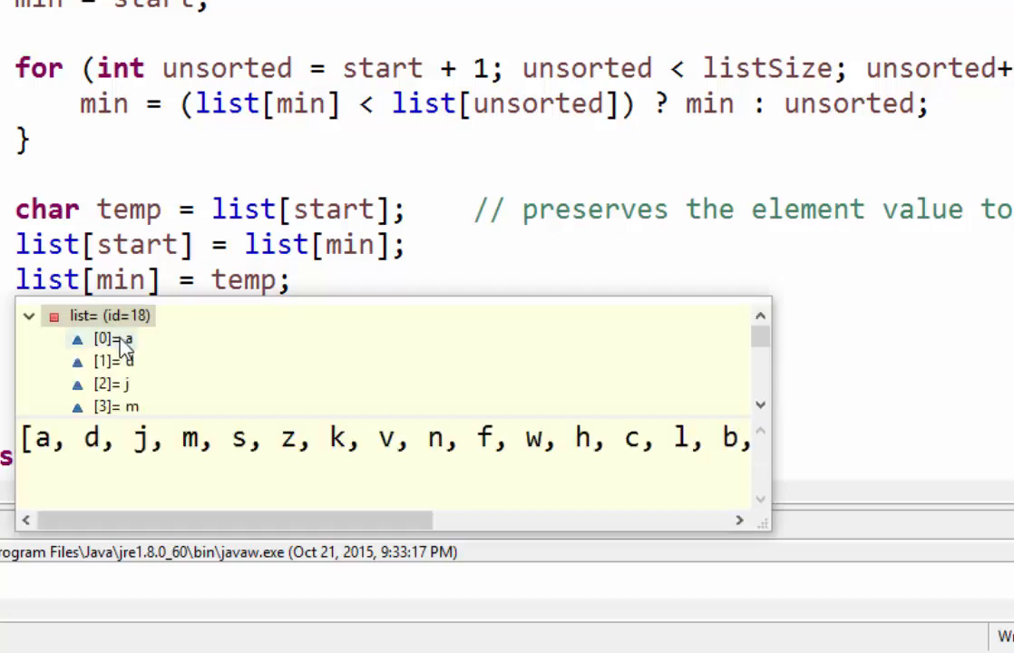
# - Highlight the line that saves the start element into temp during the first swap
pyautogui.scroll(-3)
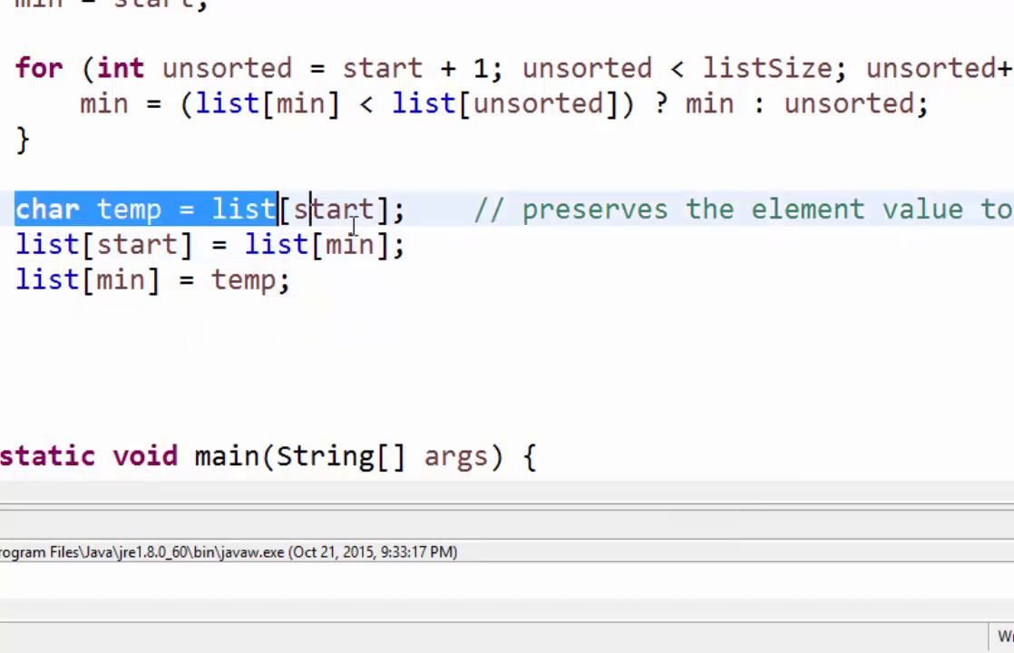
pyautogui.moveTo(308, 209); pyautogui.dragTo(290, 279)
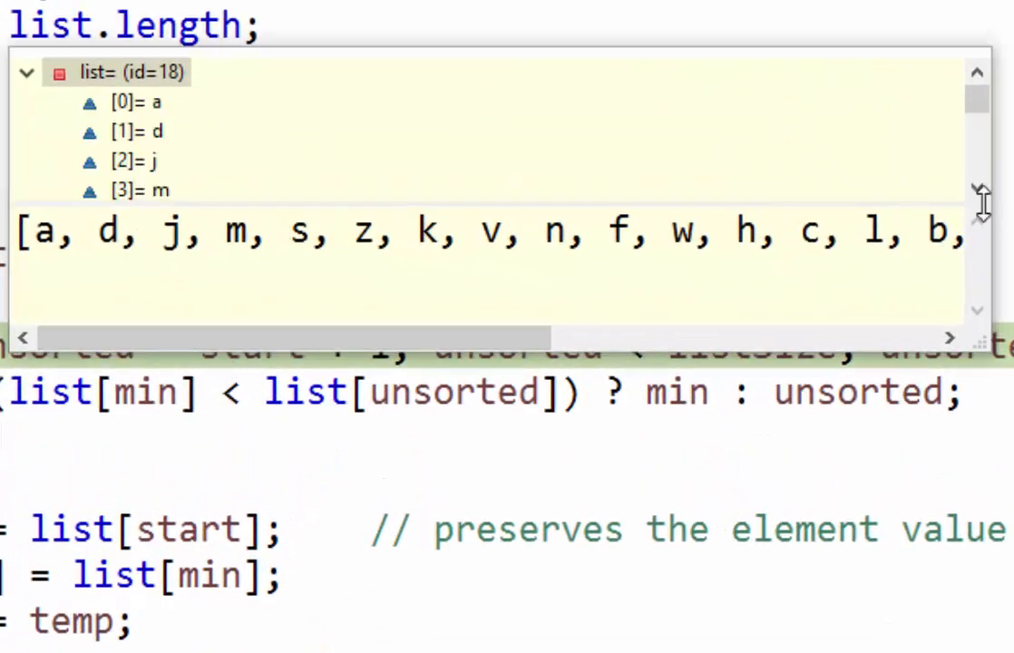
# - Scroll the editor to follow the swap statements of the start = 1 pass
pyautogui.scroll(-3)
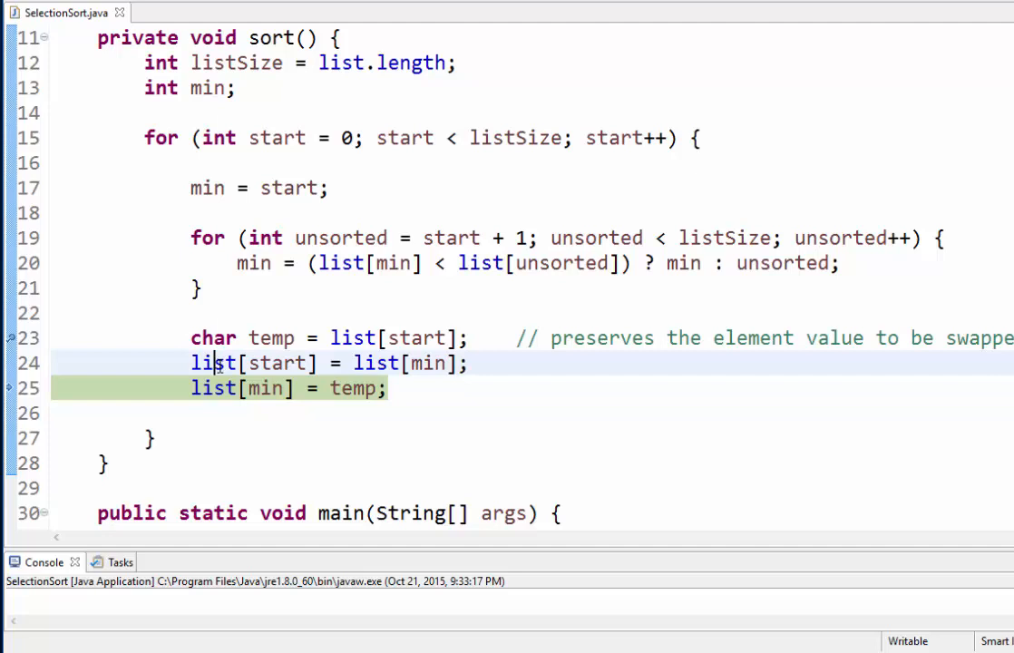
pyautogui.moveTo(215, 388)
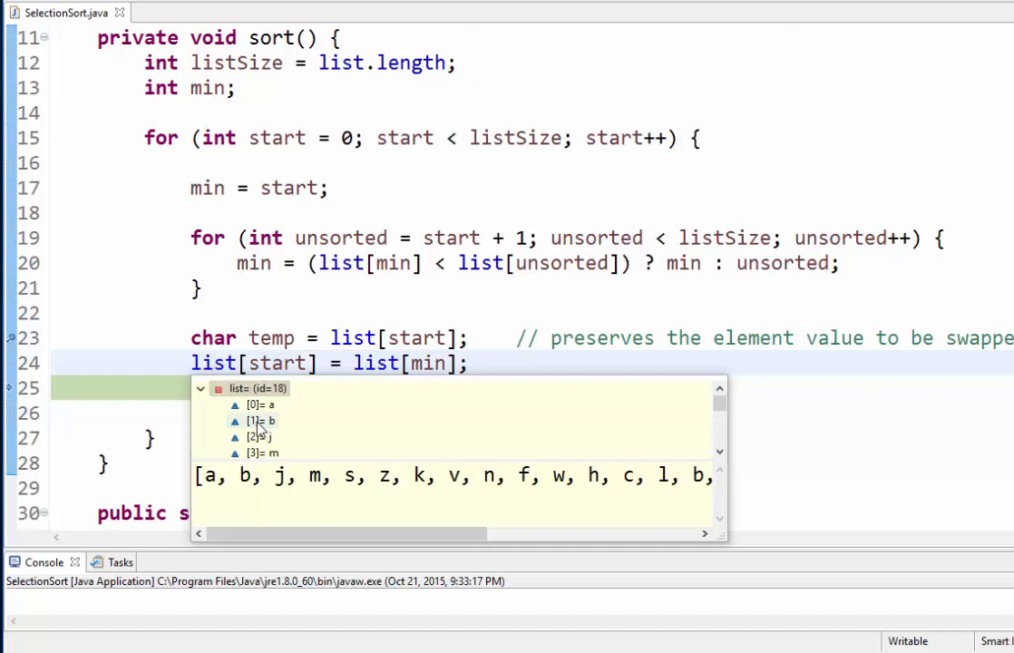
pyautogui.moveTo(265, 430)
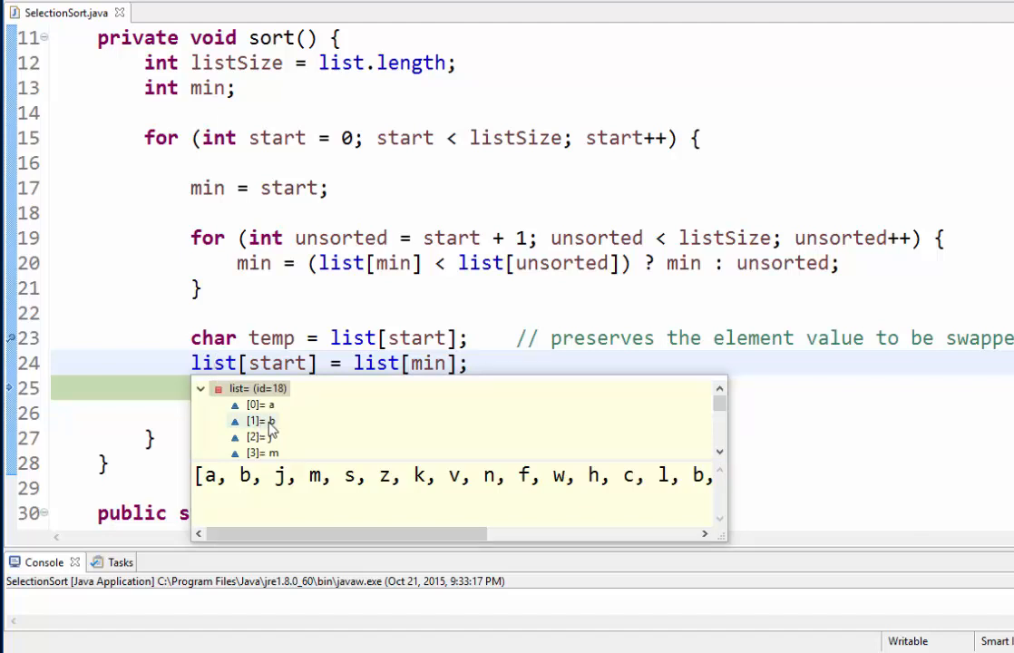
# - Scroll down to follow the second swap placing b at list[1]
pyautogui.scroll(-3)
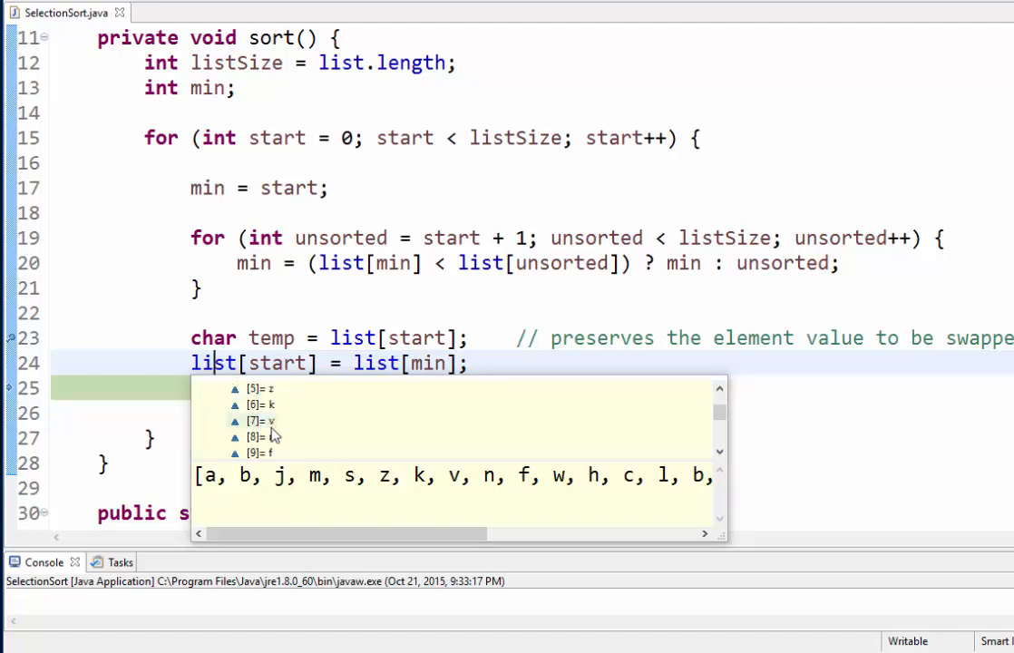
pyautogui.scroll(-3)
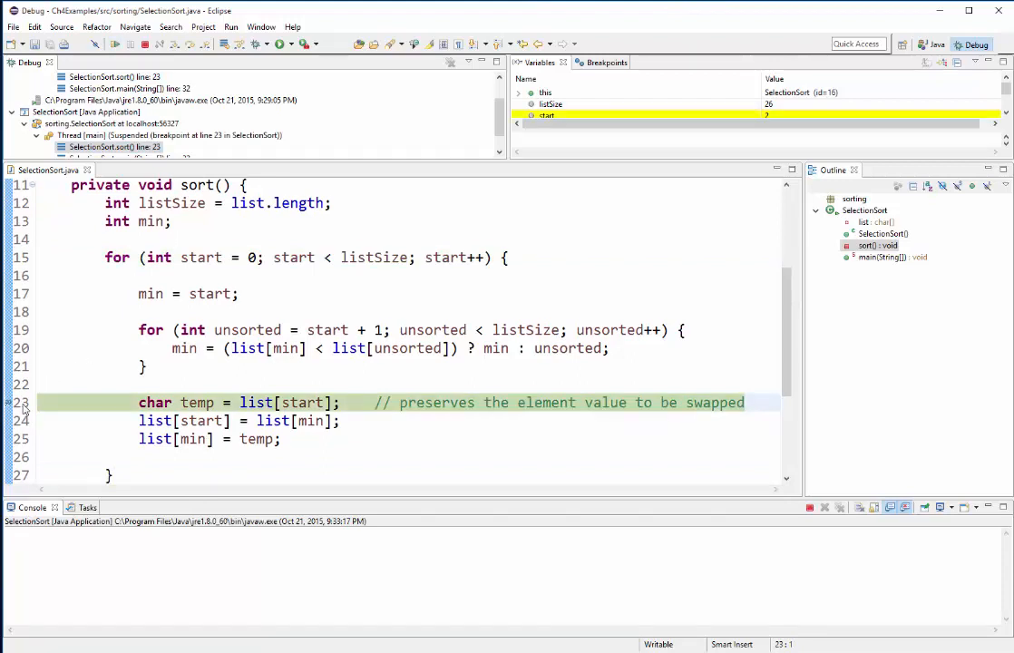
pyautogui.click(72, 384)
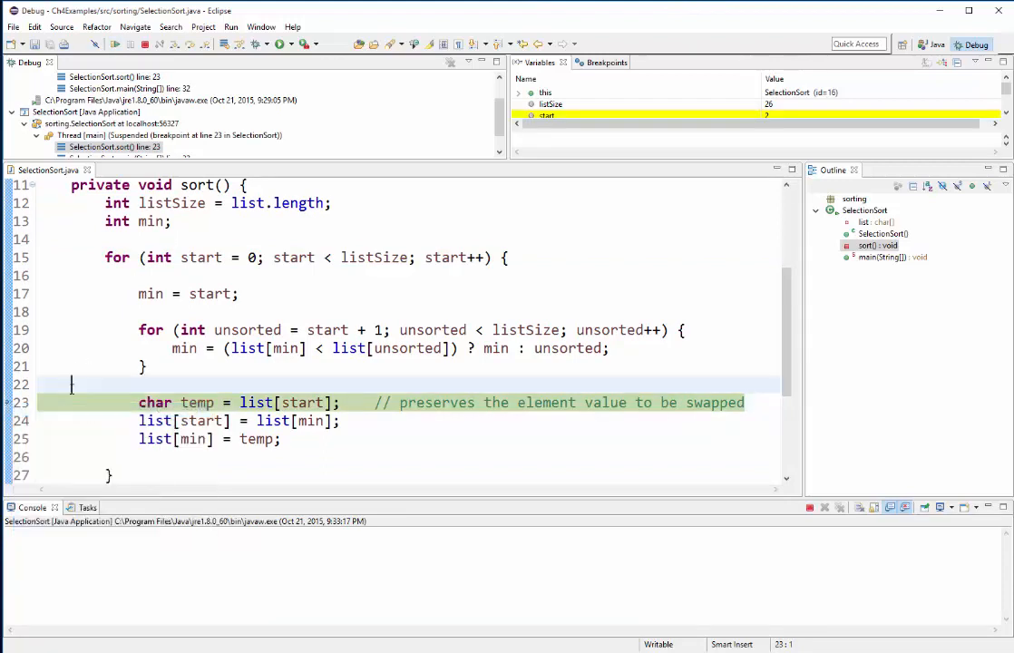